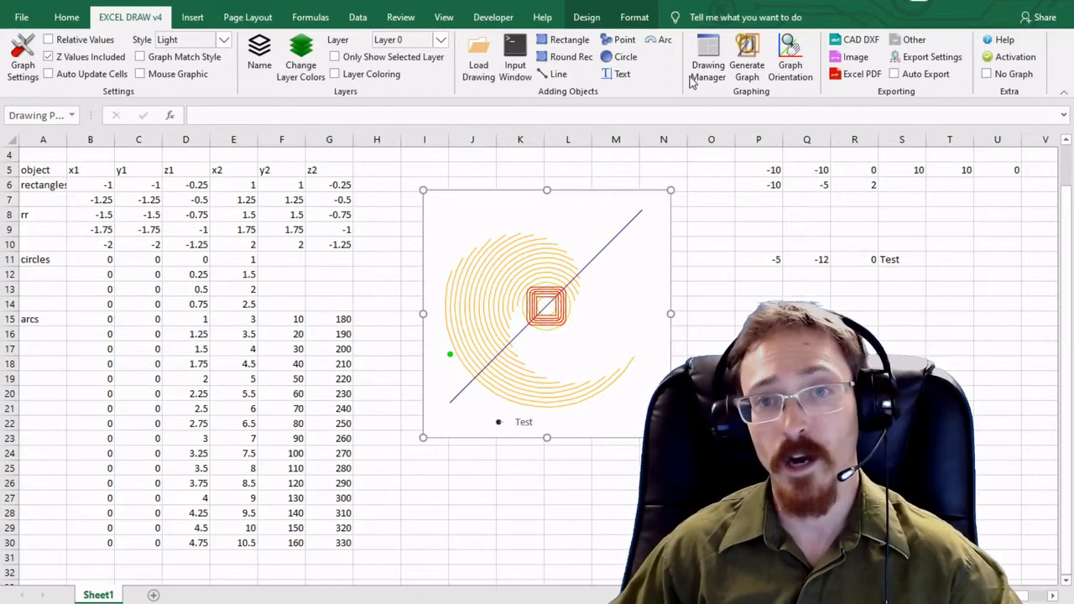
pyautogui.moveTo(802, 98)
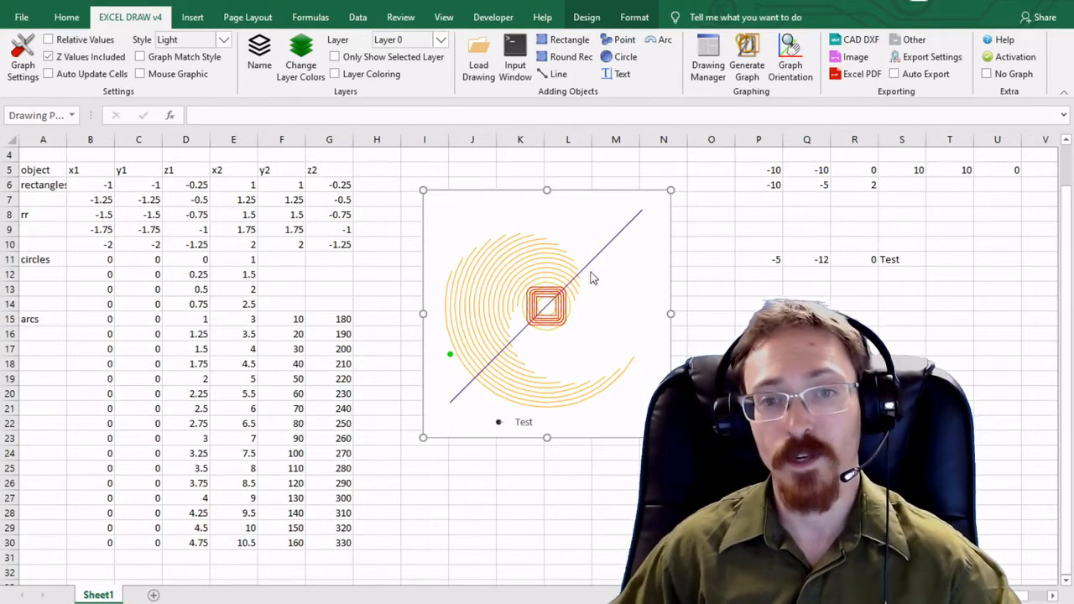
pyautogui.moveTo(448, 359)
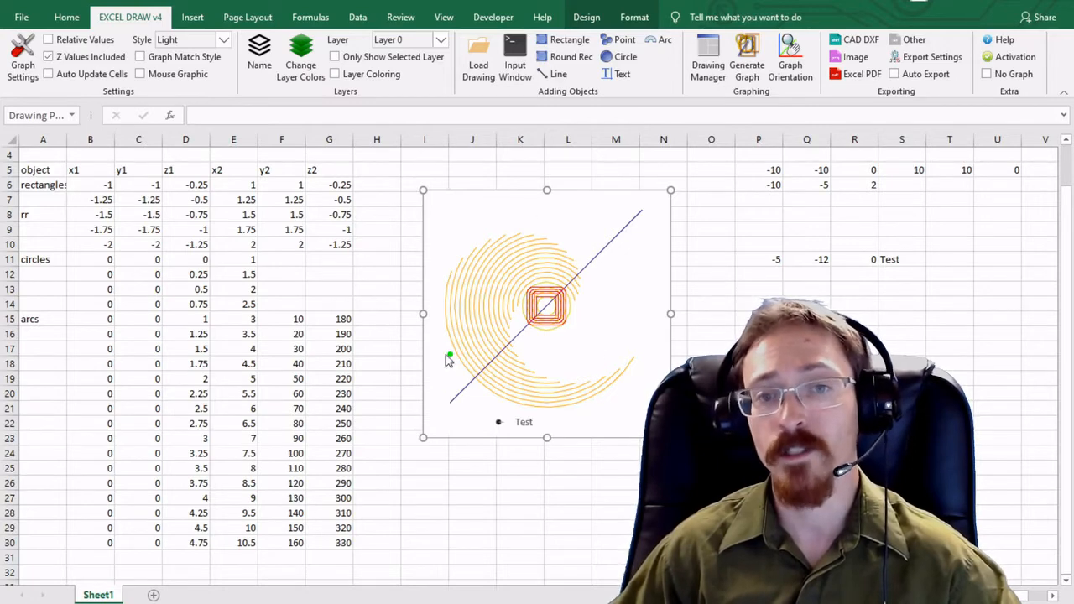
pyautogui.moveTo(624, 333)
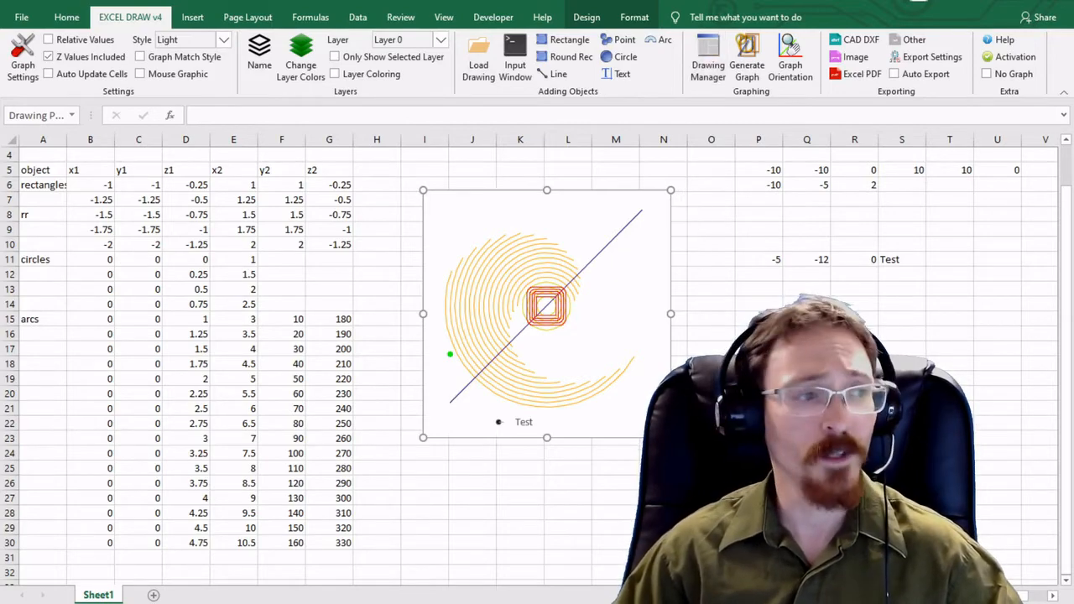
# Step: Bring up the Drawing Manager listing all objects and move its window into view
pyautogui.click(708, 57)
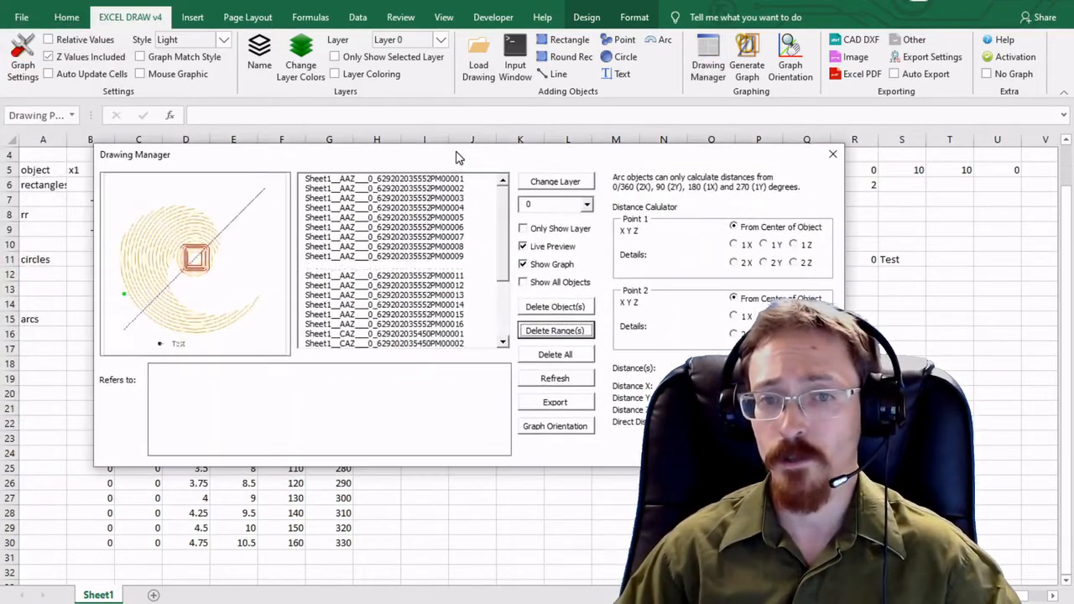
pyautogui.moveTo(460, 158); pyautogui.dragTo(498, 165)
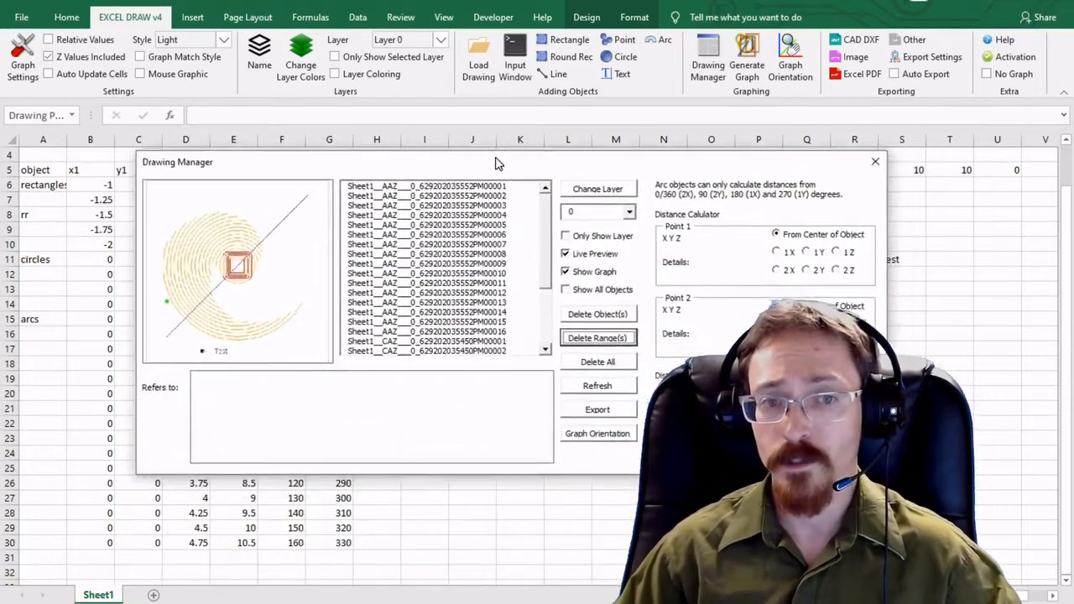
pyautogui.moveTo(178, 161); pyautogui.dragTo(128, 144)
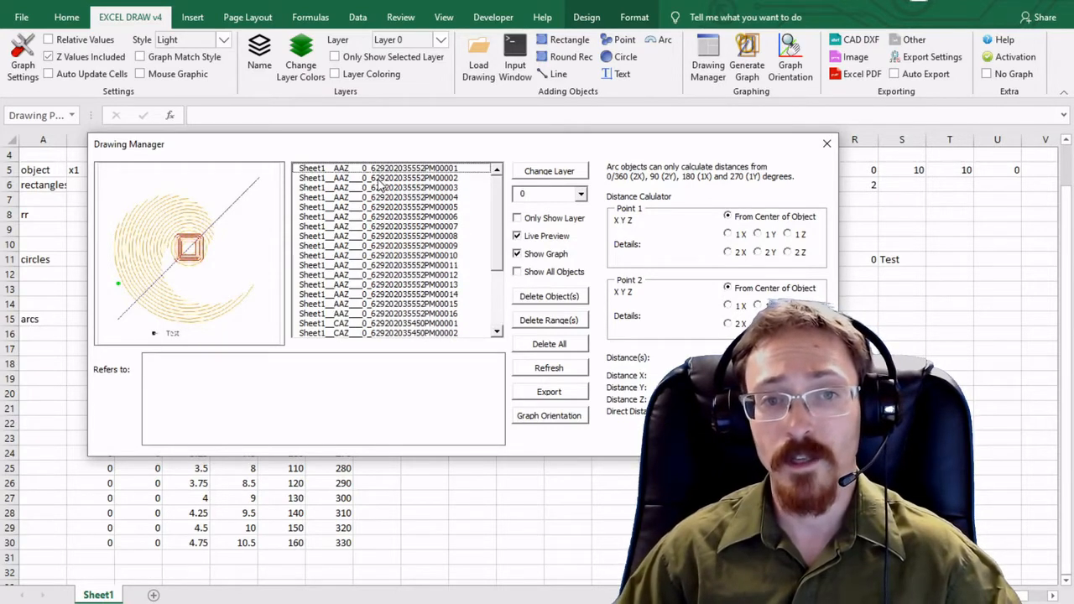
# Step: Inspect several arcs, including the row 18 arc, to see their parameters, layer and cell range
pyautogui.click(392, 178)
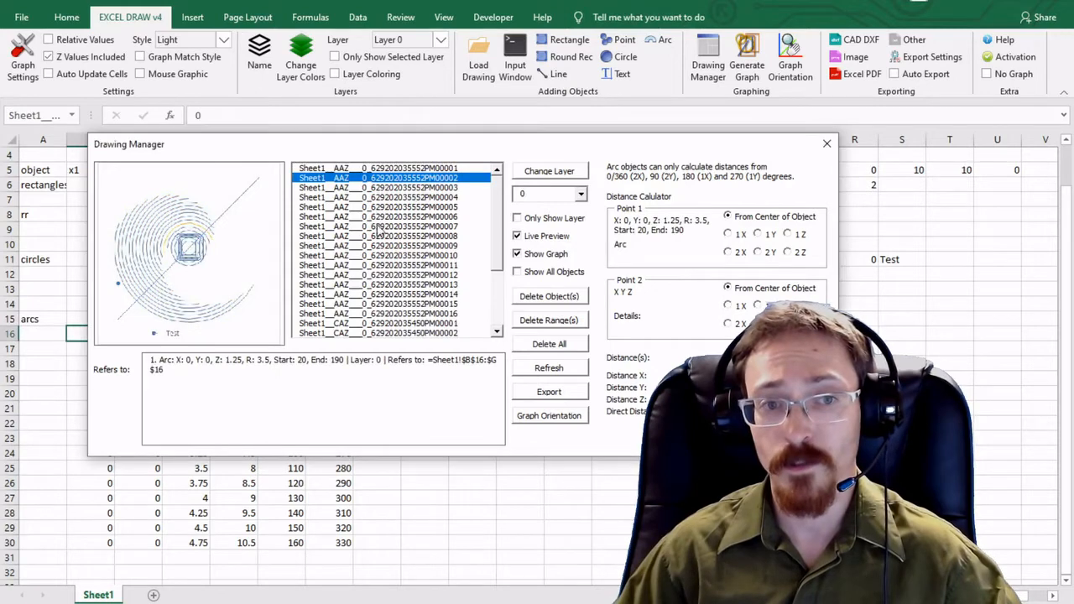
pyautogui.click(386, 217)
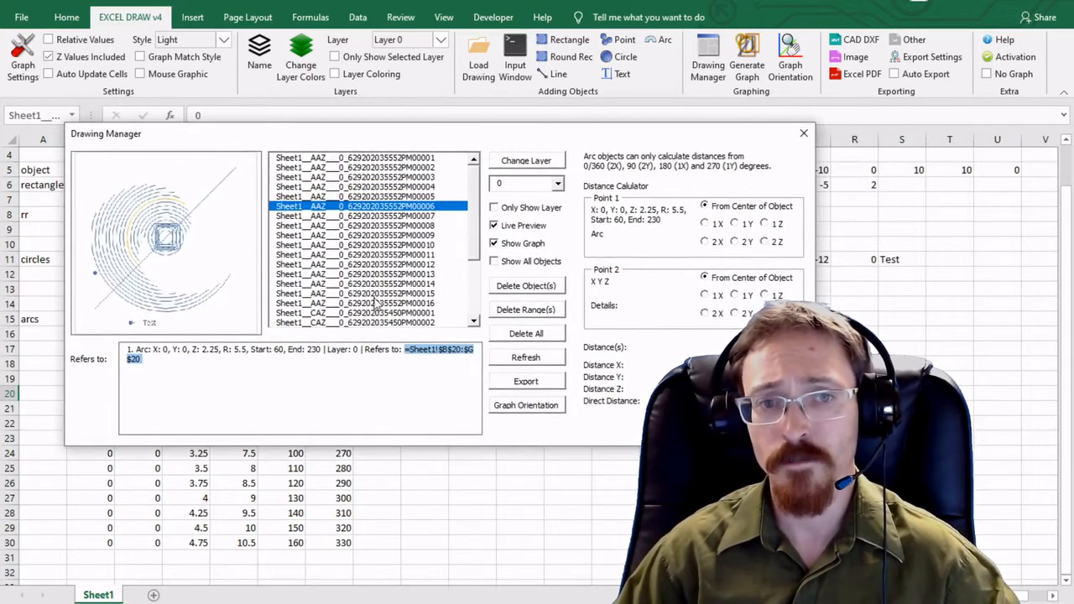
pyautogui.click(369, 225)
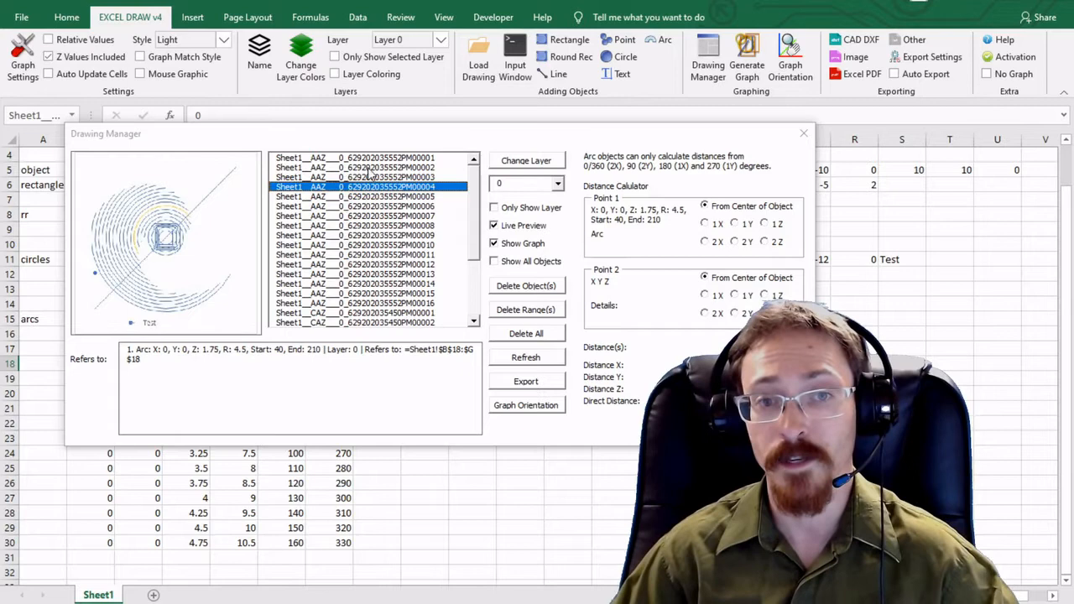
# Step: Select the run of arc objects and choose layer 1 as their destination layer
pyautogui.click(369, 158)
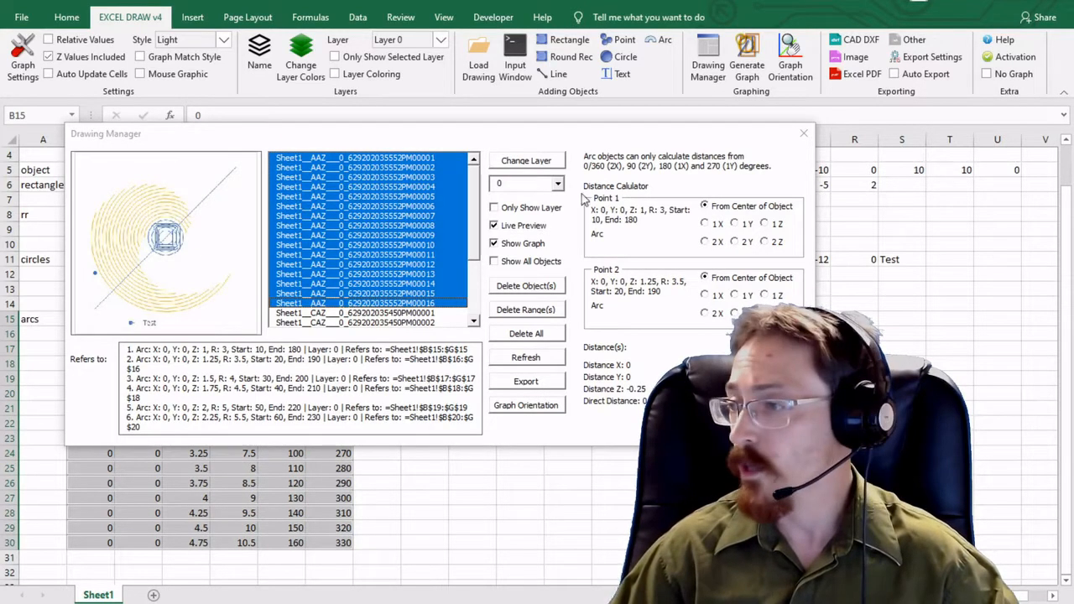
pyautogui.moveTo(560, 188)
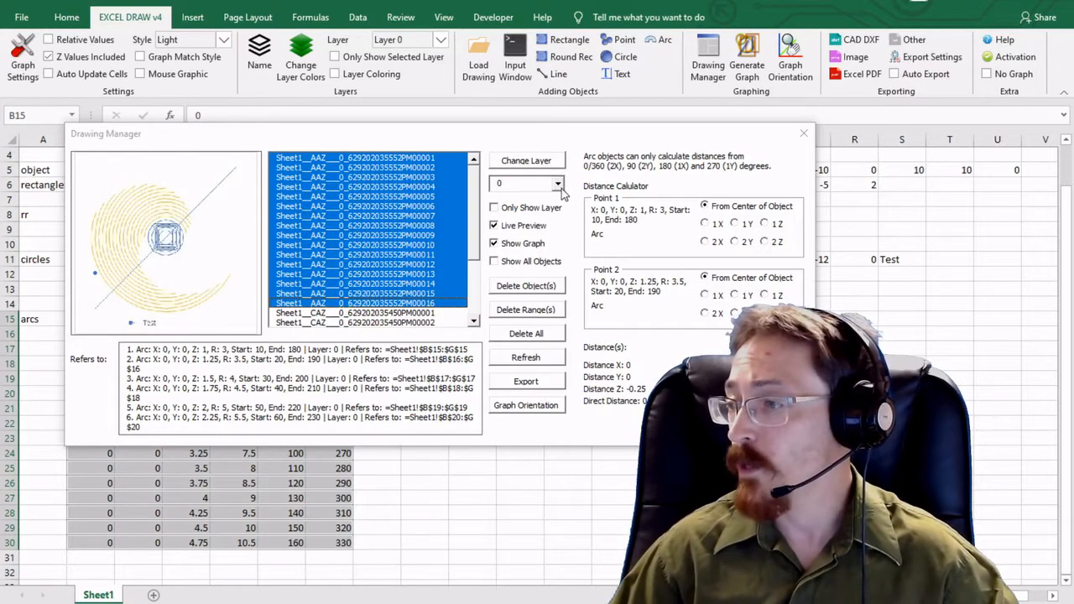
pyautogui.click(559, 182)
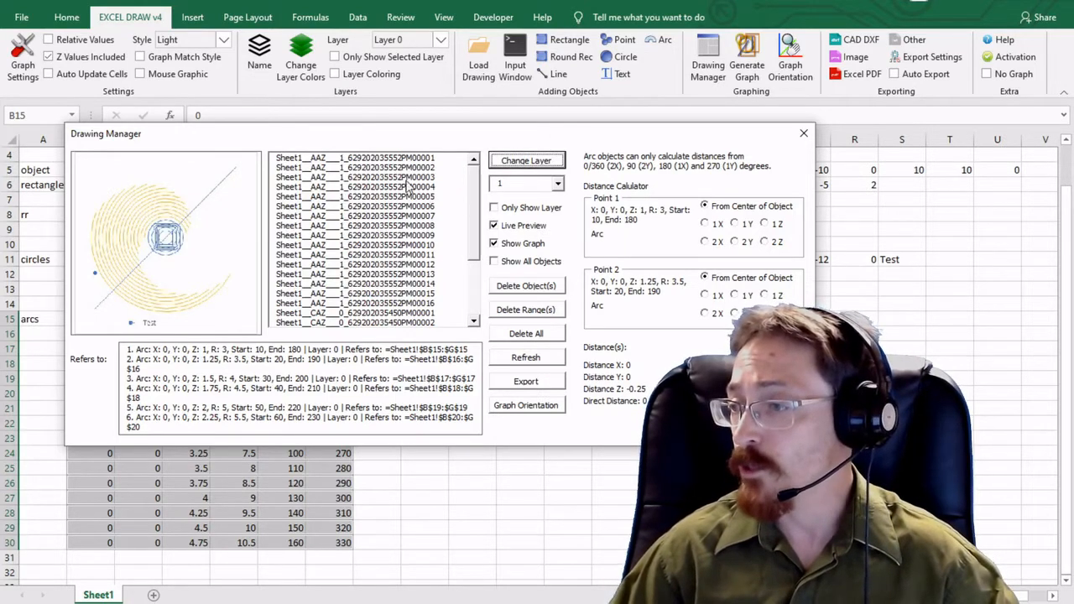
pyautogui.click(373, 178)
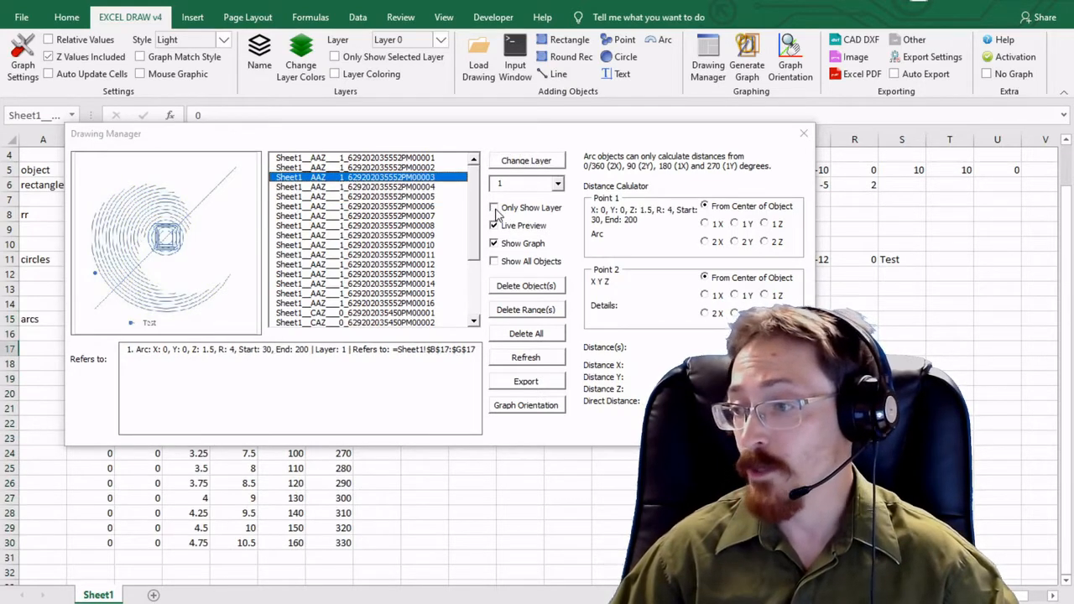
pyautogui.click(493, 208)
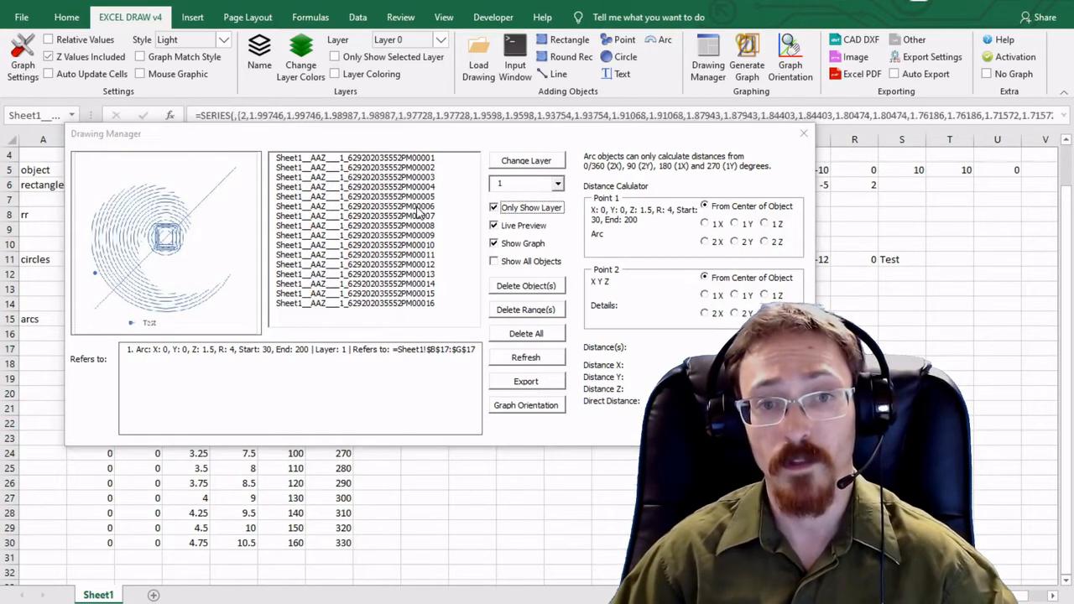
pyautogui.click(554, 182)
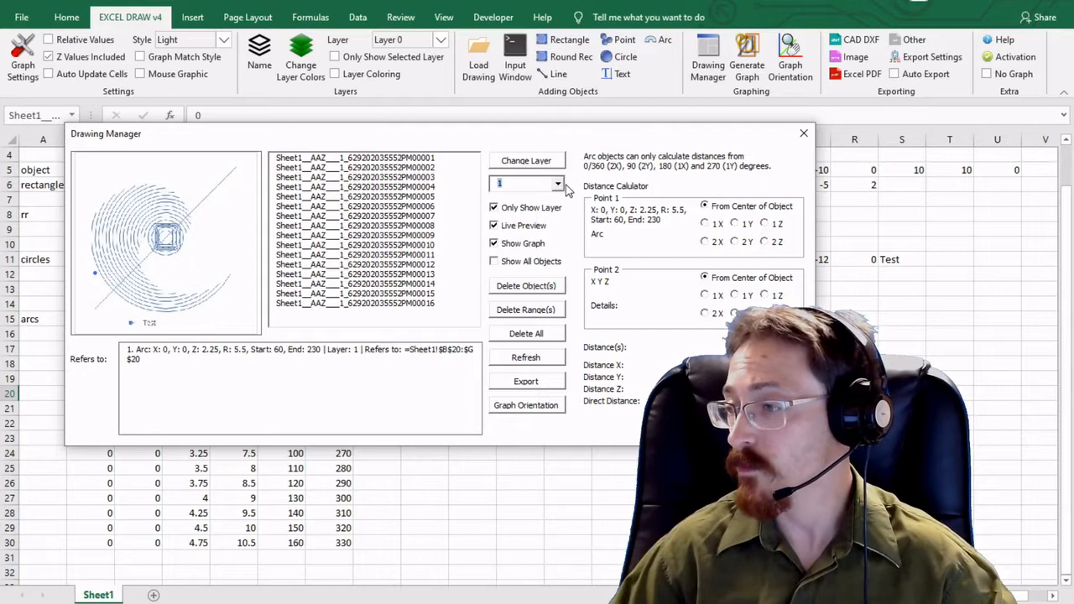
pyautogui.click(493, 208)
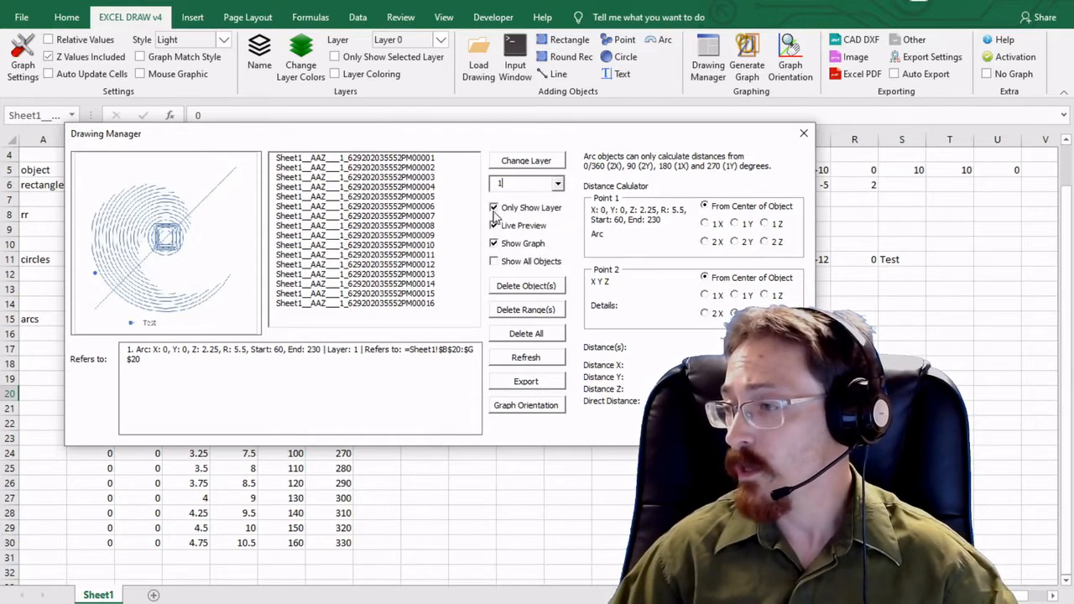
pyautogui.click(493, 208)
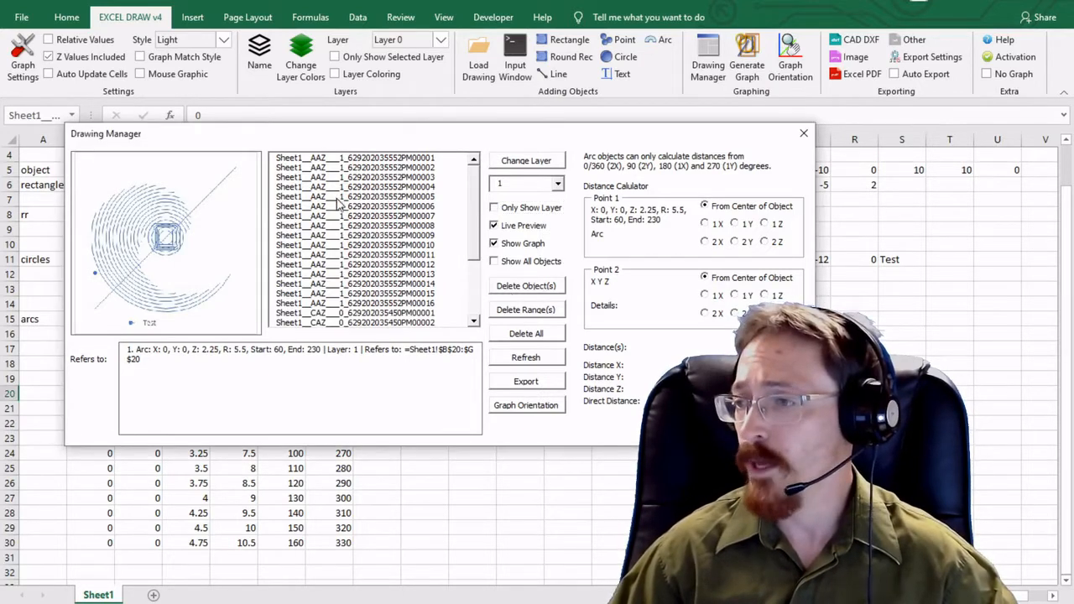
pyautogui.click(356, 196)
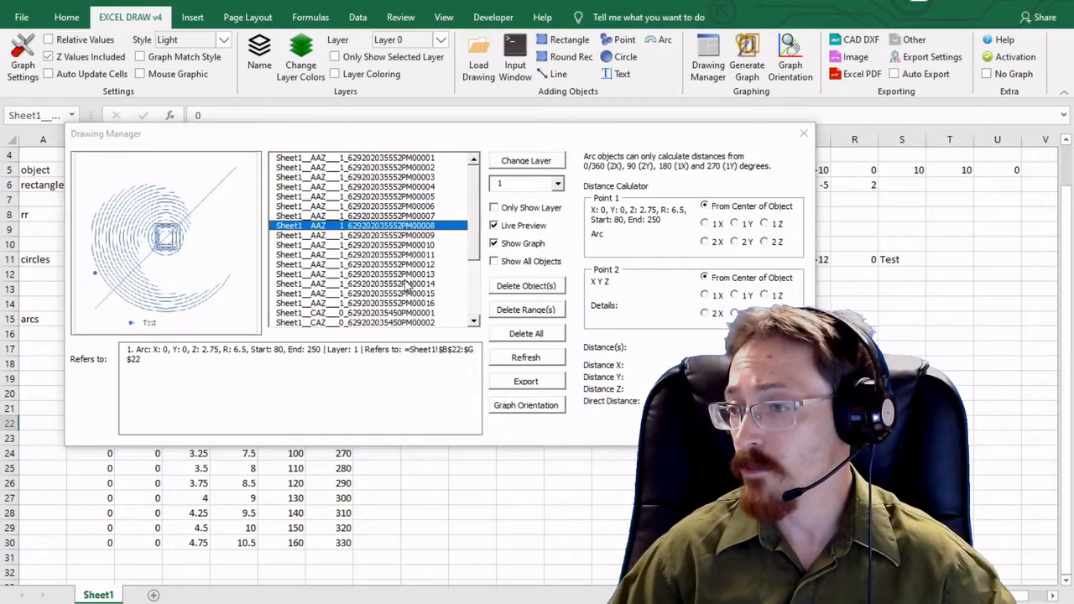
# Step: Delete the row 27 arc from the drawing only, then check another arc's details
pyautogui.click(373, 197)
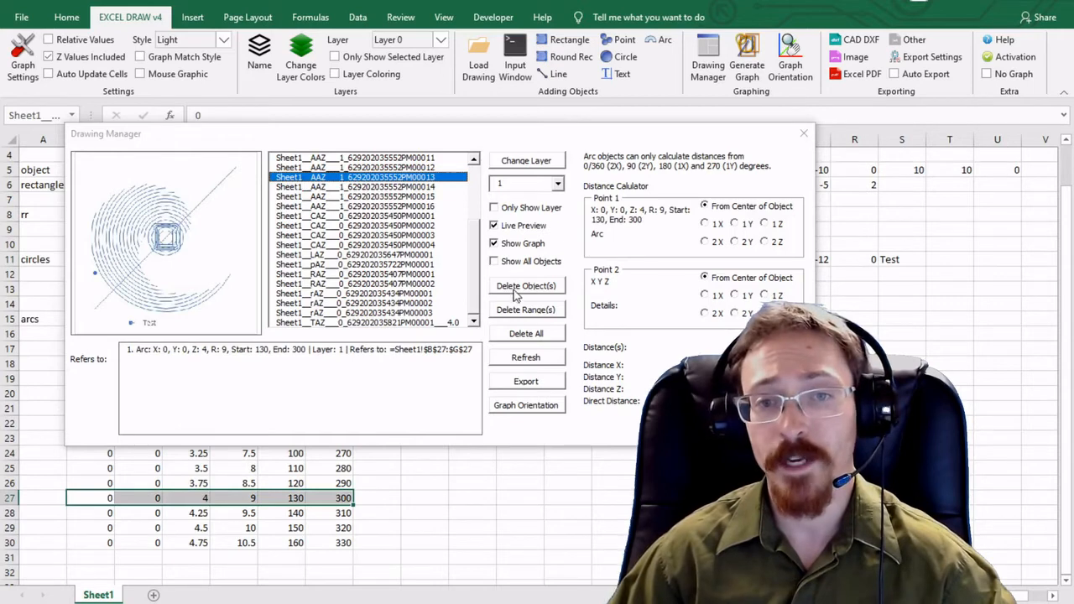
pyautogui.click(526, 286)
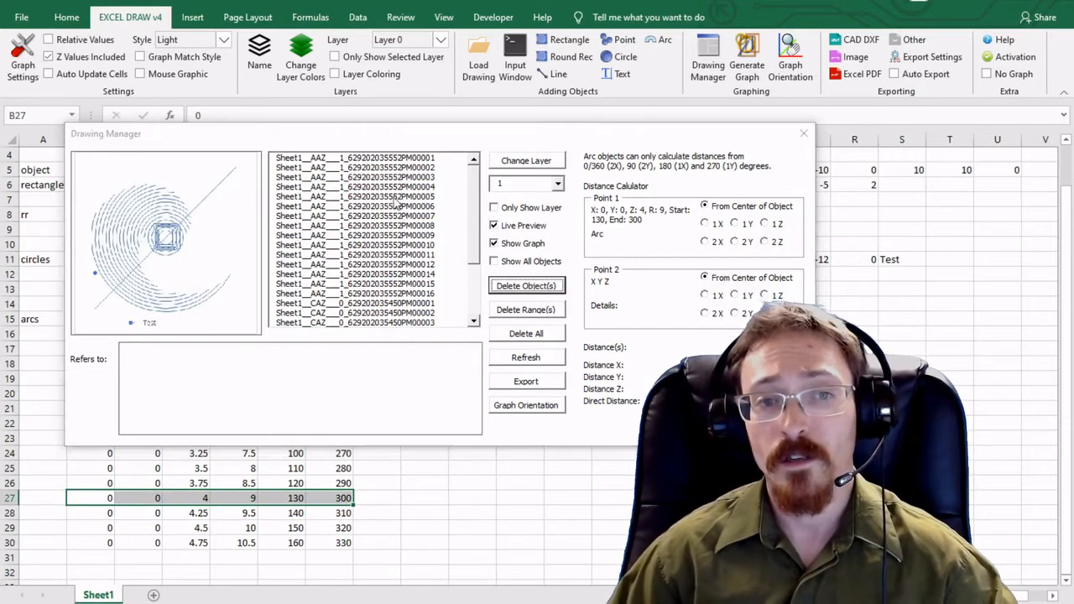
pyautogui.click(355, 197)
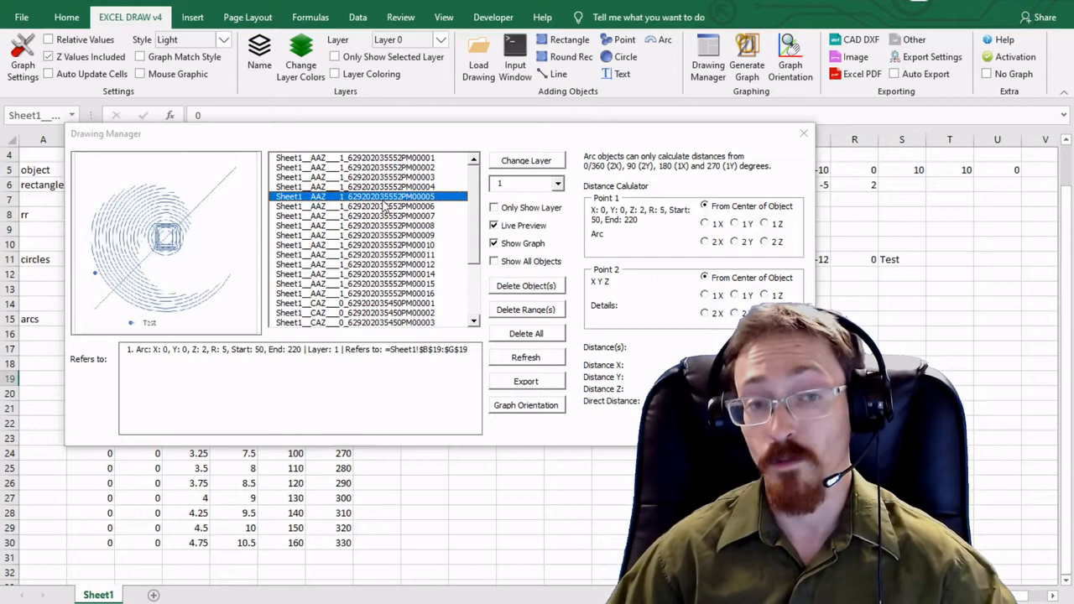
pyautogui.moveTo(369, 225)
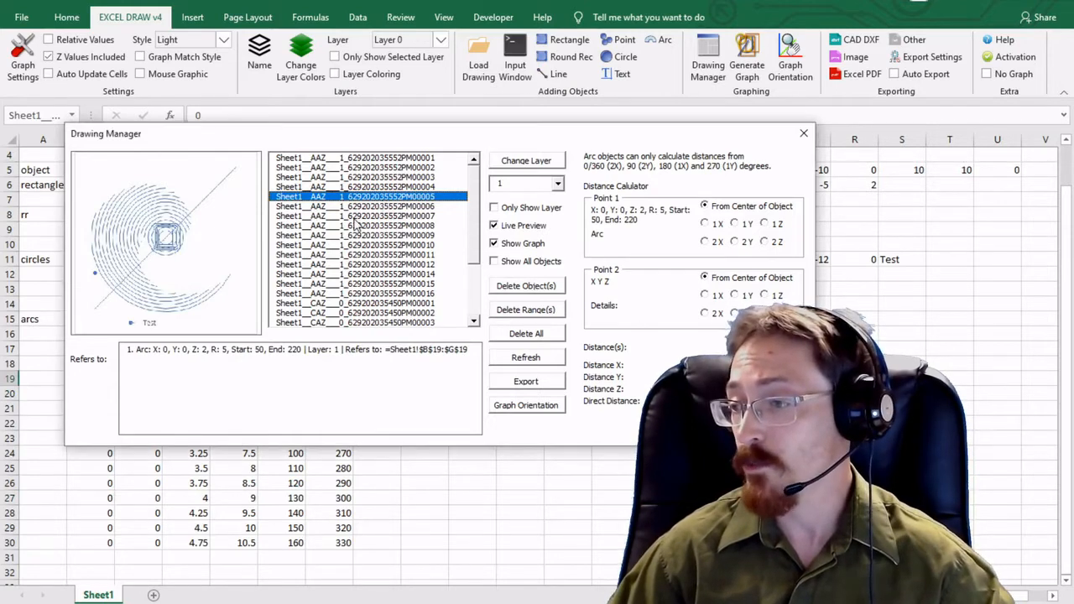
# Step: Review the arcs from rows 21 and 24 and select the row 28 arc
pyautogui.click(370, 214)
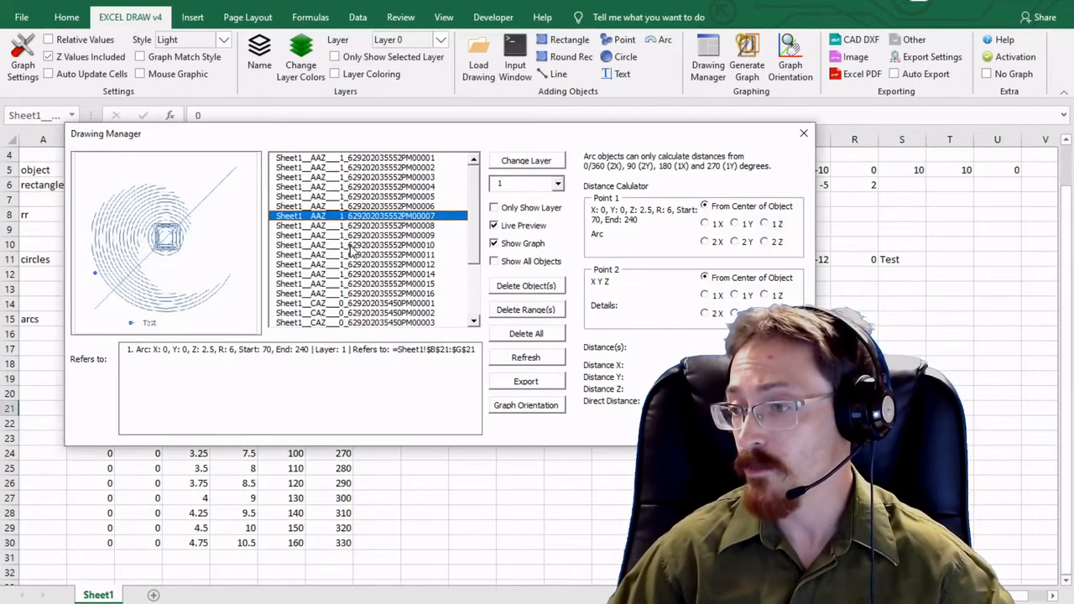
pyautogui.click(352, 245)
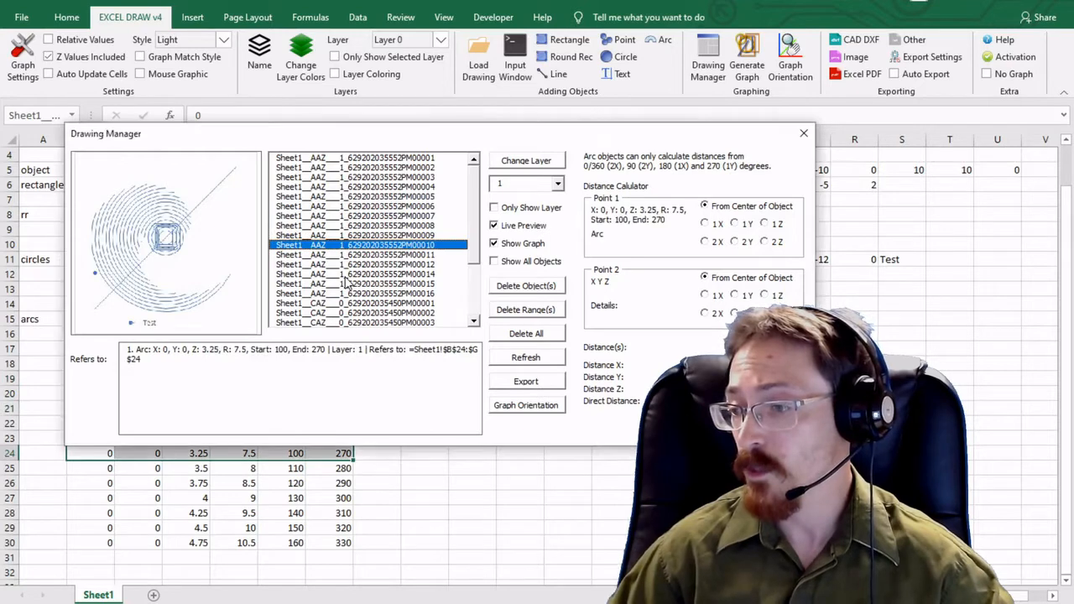
pyautogui.click(367, 274)
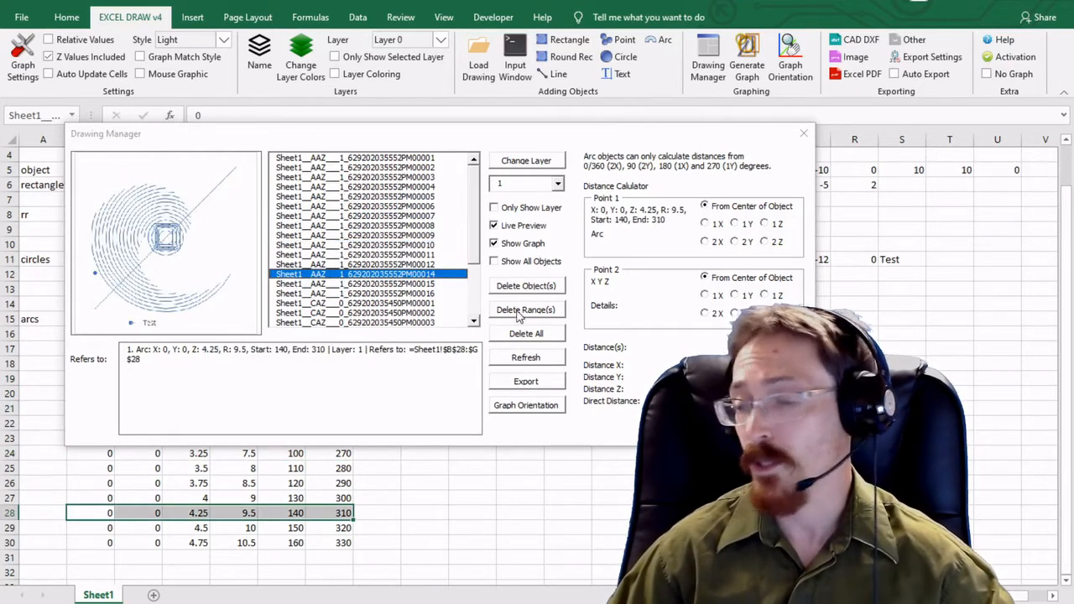
# Step: Delete the row 28 arc together with its data row and refresh the object list
pyautogui.click(526, 309)
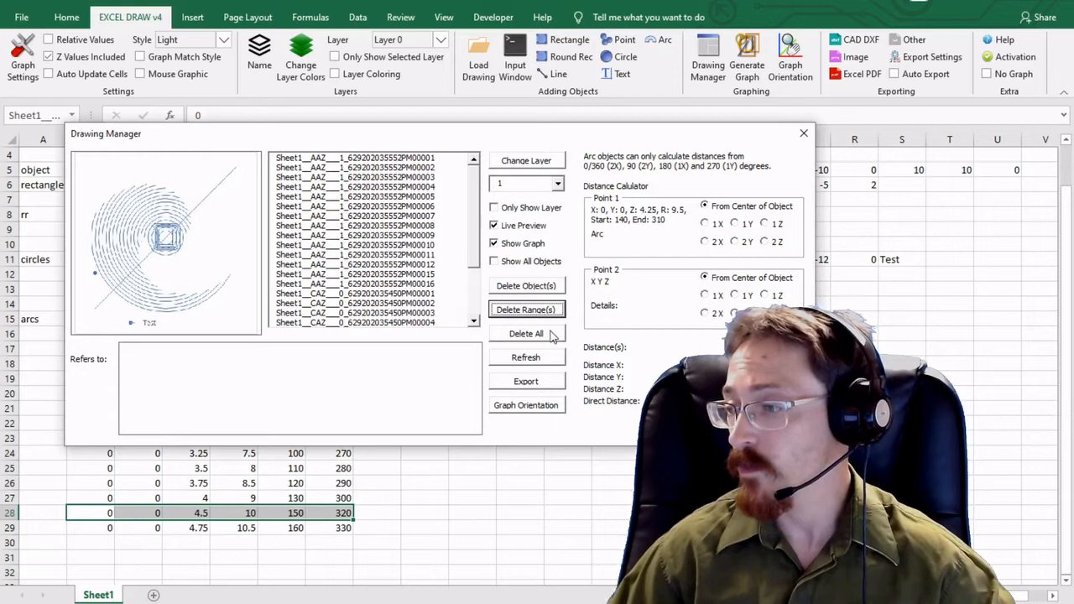
pyautogui.click(525, 357)
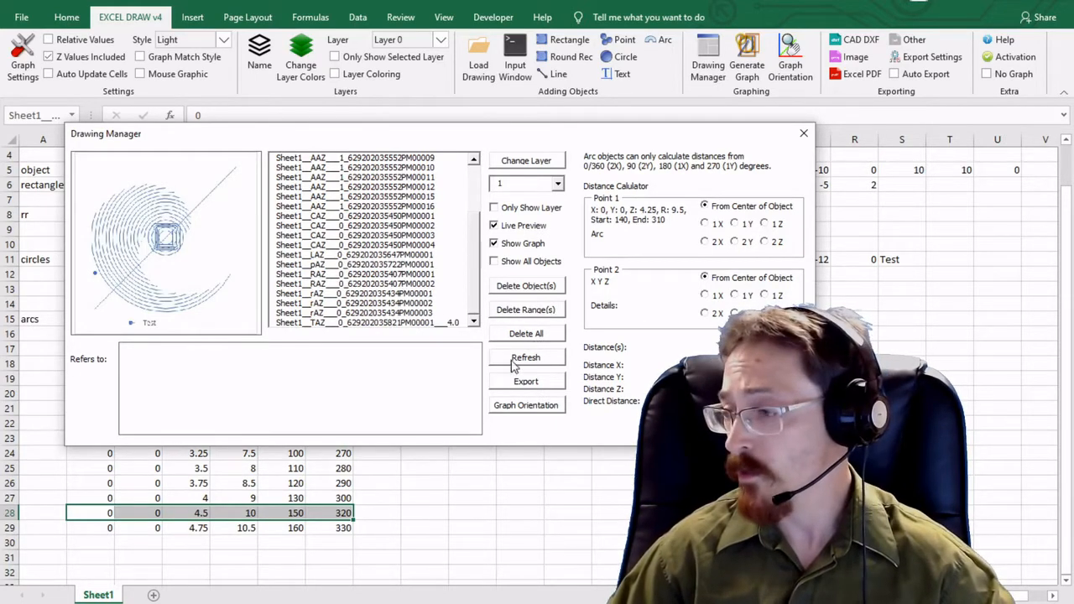
pyautogui.moveTo(552, 426)
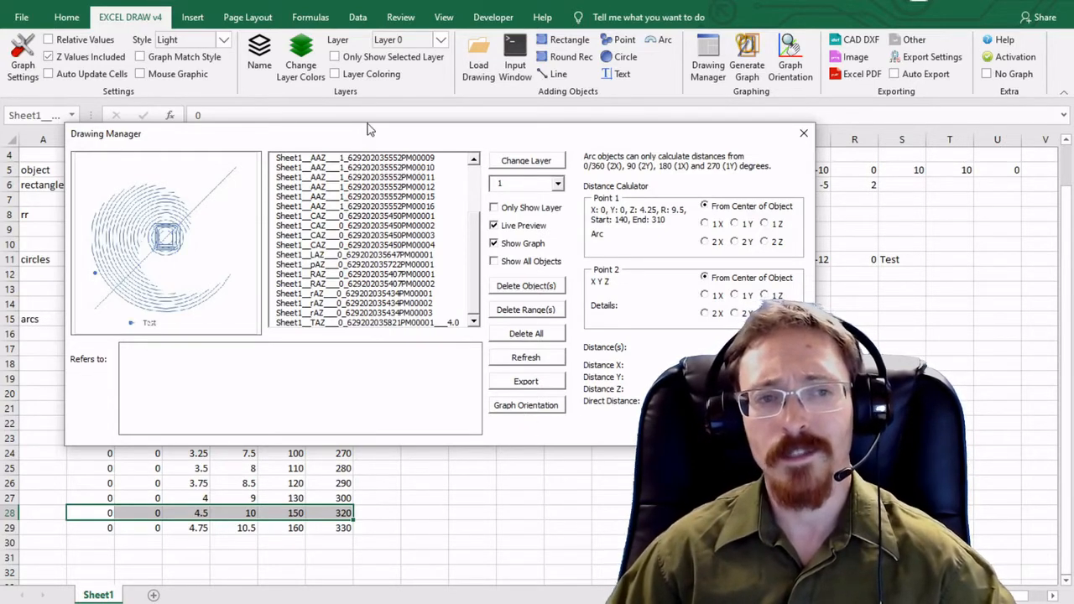
pyautogui.click(804, 133)
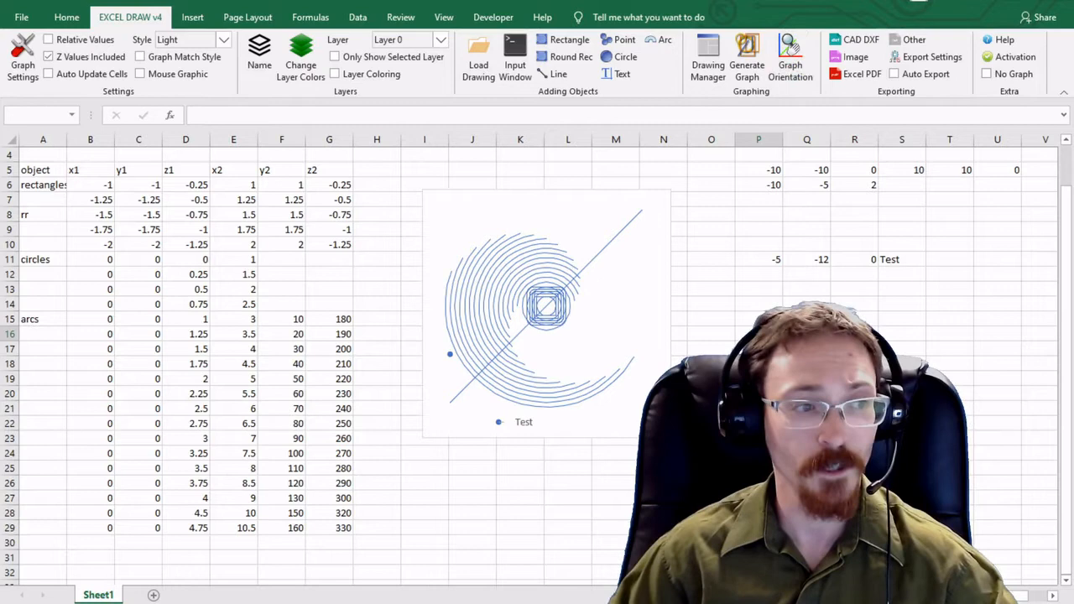
# Step: Bring up the 3D Graph Orientation controls for the drawing
pyautogui.click(790, 57)
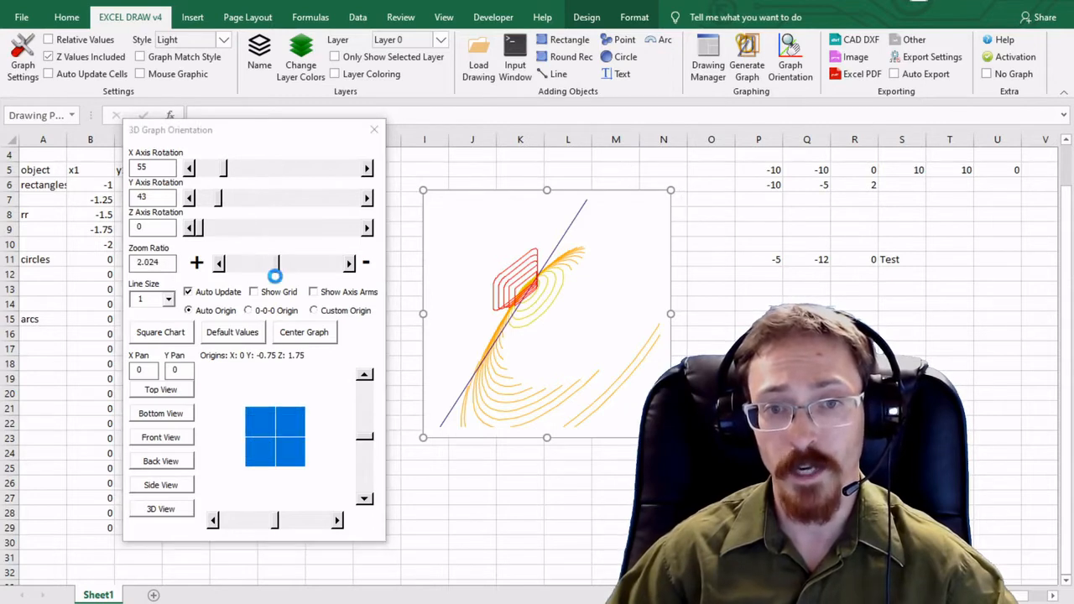
# Step: Zoom the drawing out to ratio 1.112 and try line size 4
pyautogui.moveTo(275, 261); pyautogui.dragTo(265, 262)
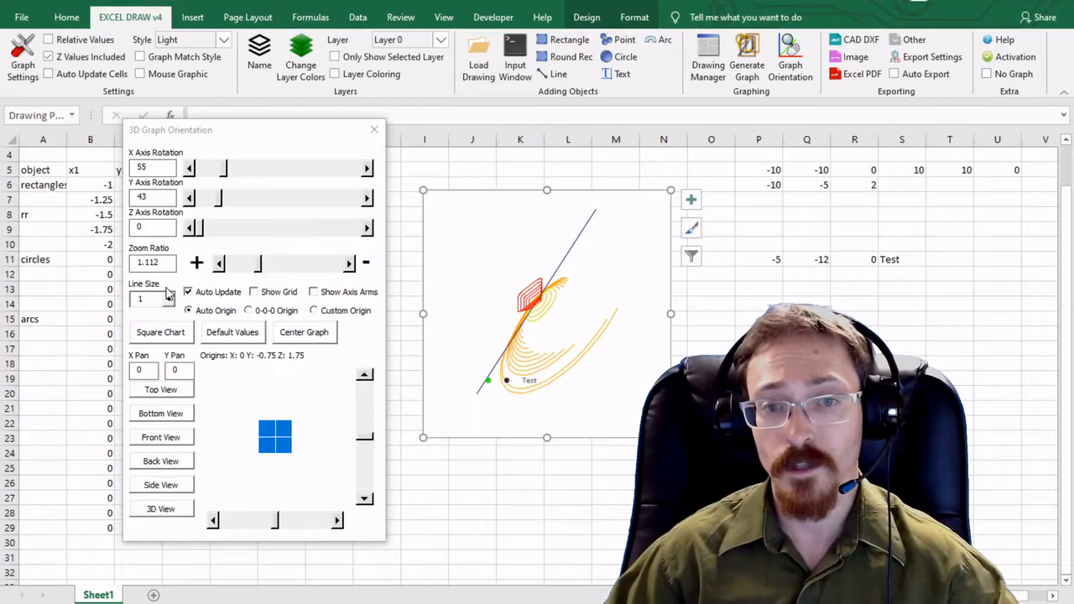
pyautogui.moveTo(201, 292)
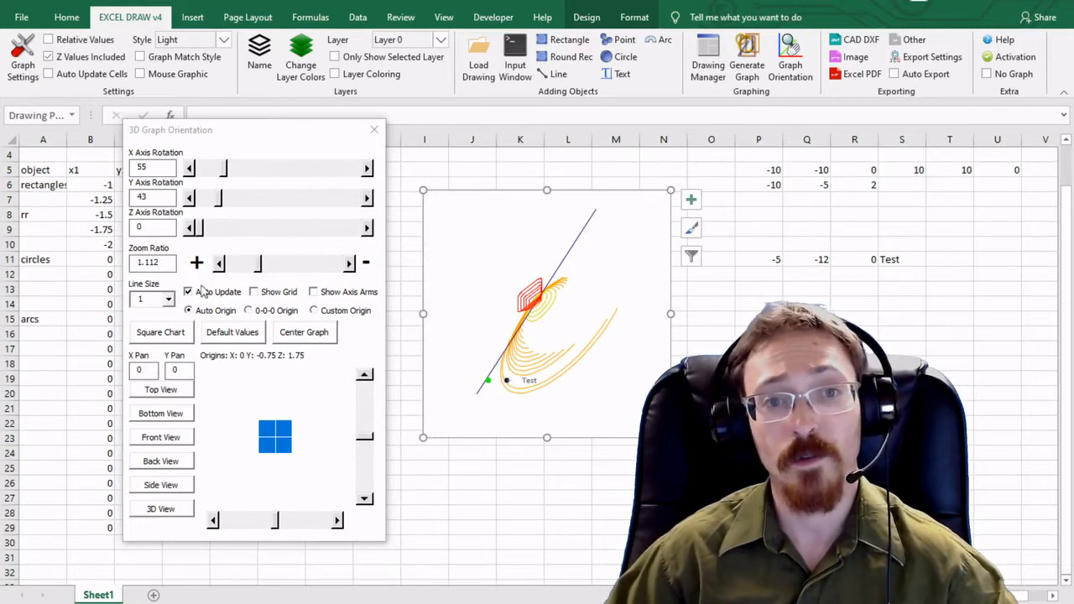
pyautogui.click(168, 299)
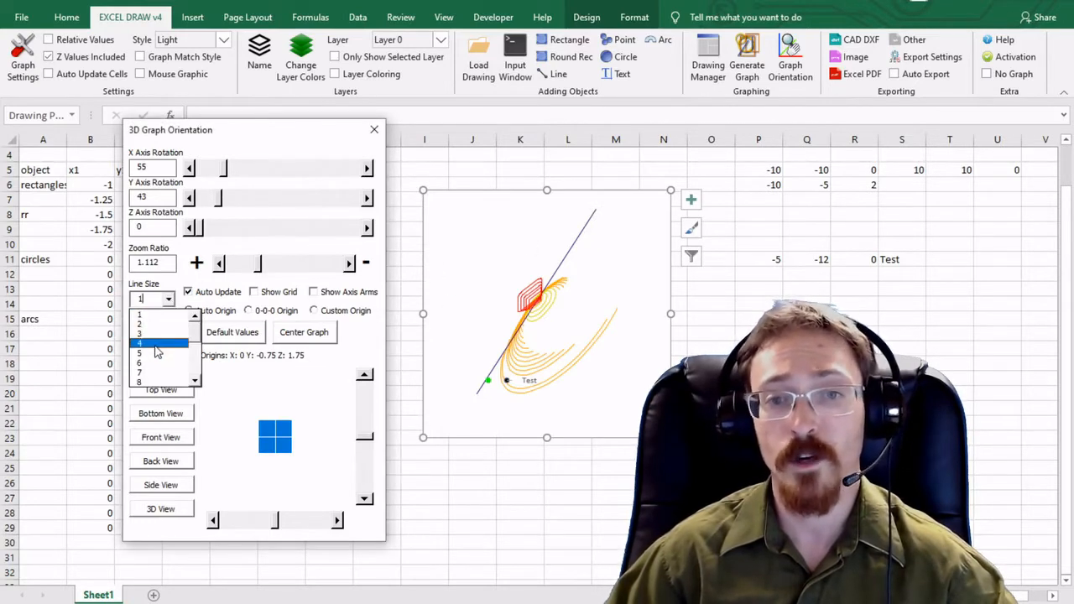
pyautogui.click(151, 341)
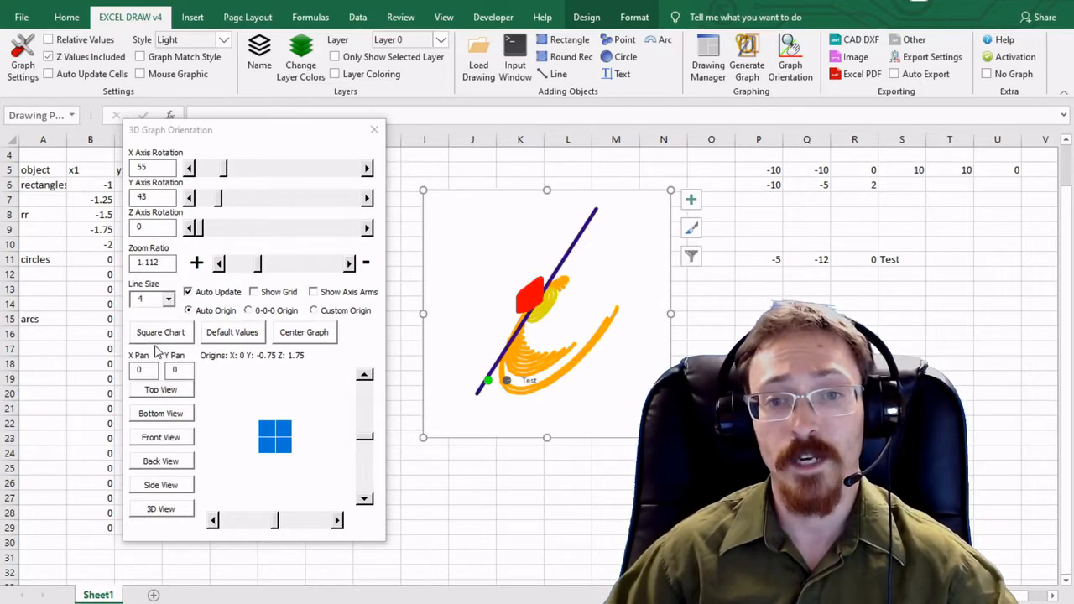
pyautogui.click(166, 299)
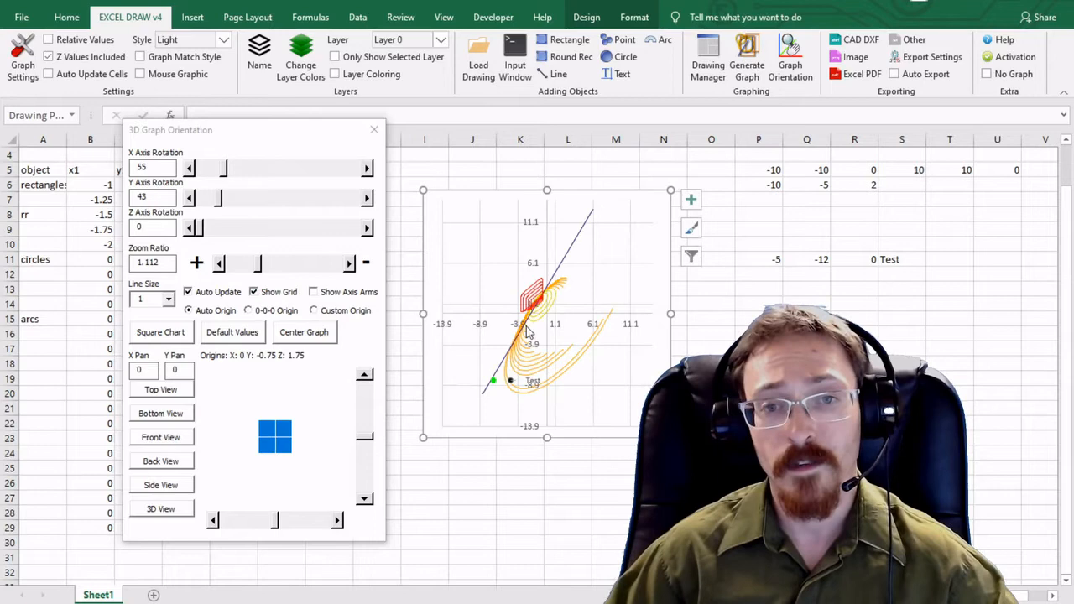
pyautogui.moveTo(524, 327)
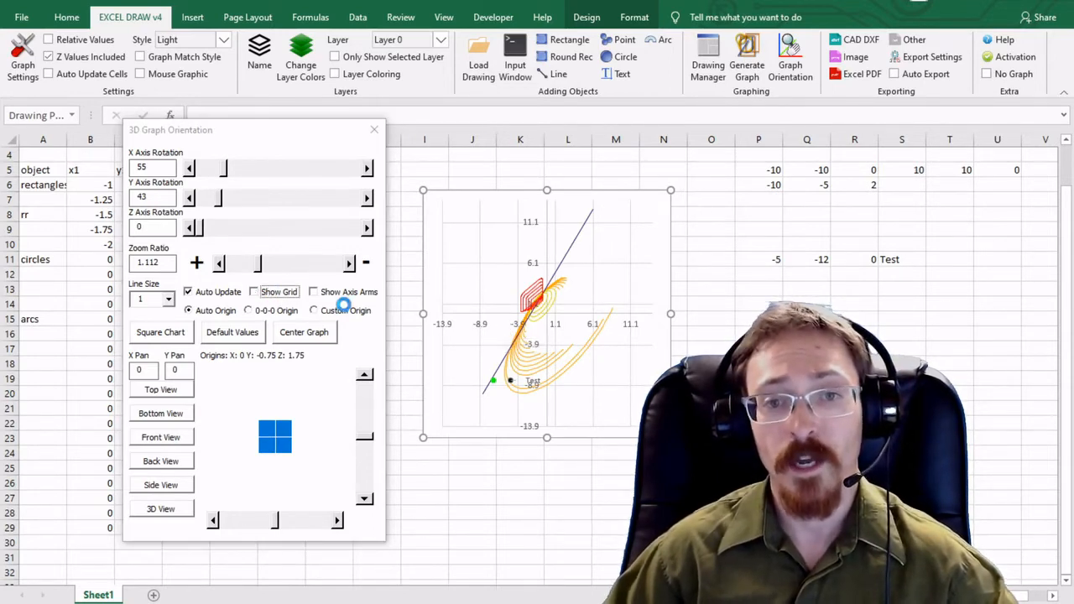
# Step: Hide the grid, show the axis arms briefly, then hide them again
pyautogui.click(253, 292)
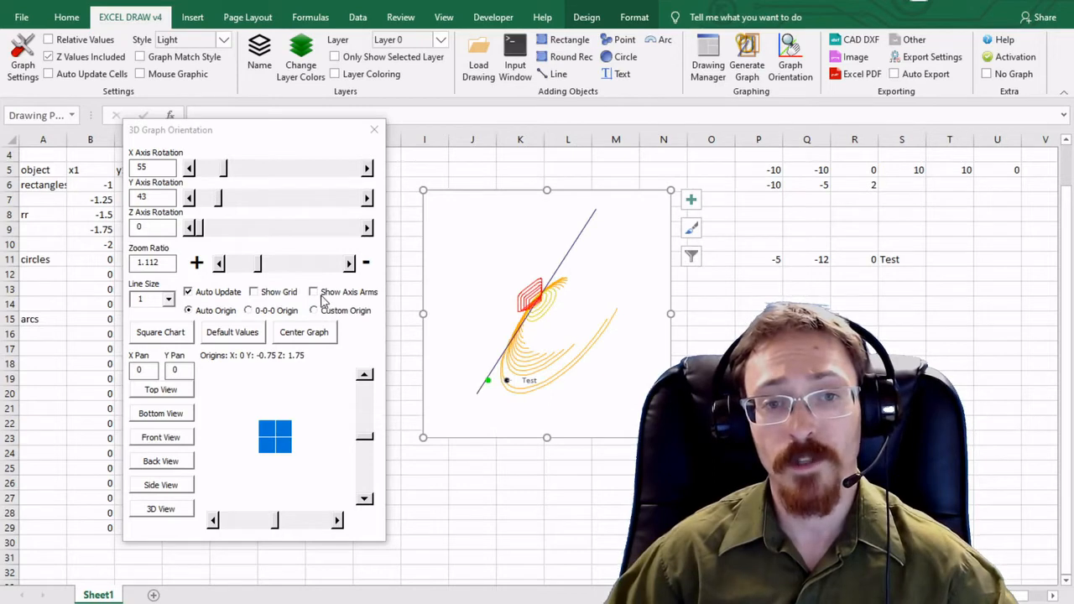
pyautogui.click(312, 292)
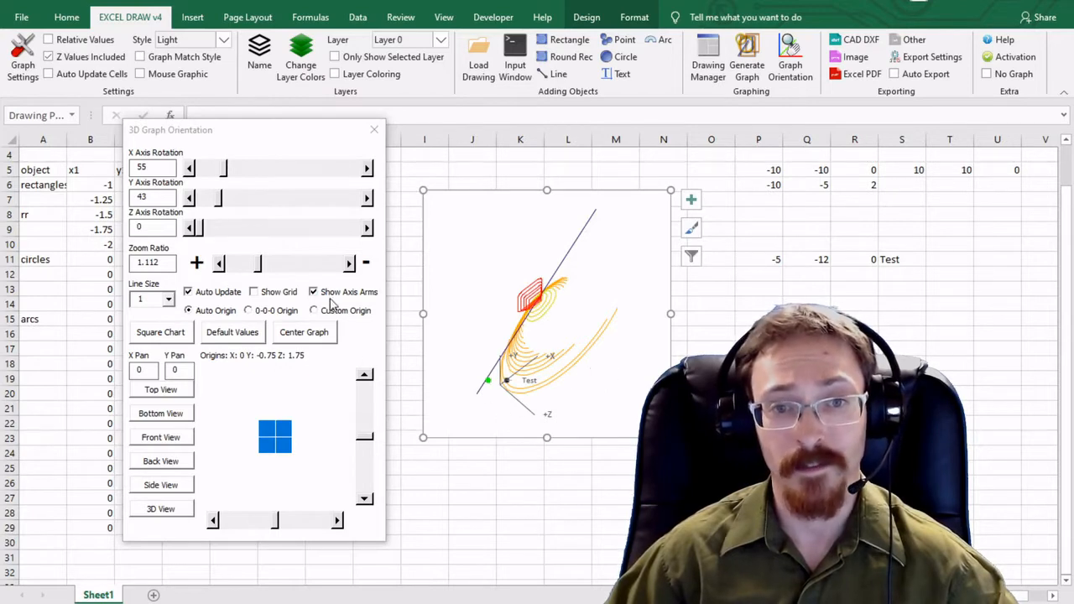
pyautogui.click(312, 292)
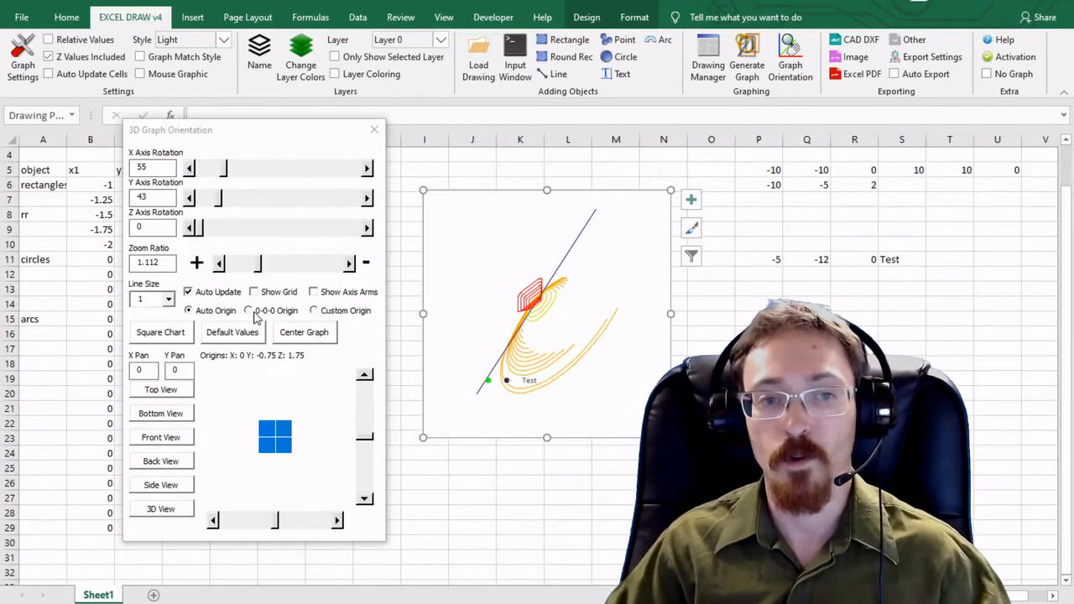
pyautogui.moveTo(329, 322)
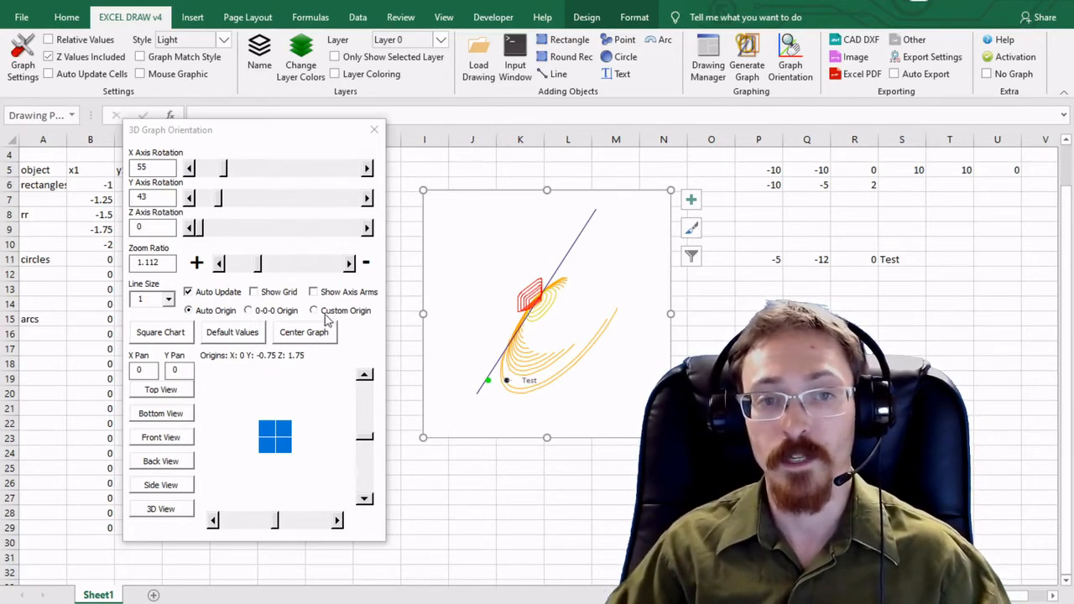
# Step: Choose Custom Origin, then close its dialog leaving the origin automatic
pyautogui.click(314, 310)
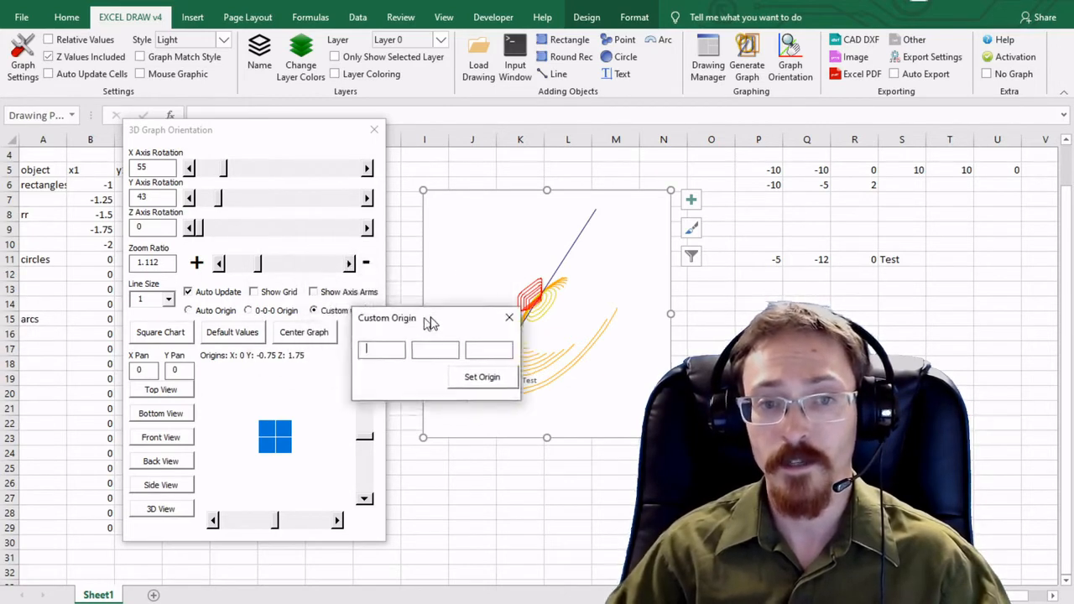
pyautogui.click(508, 317)
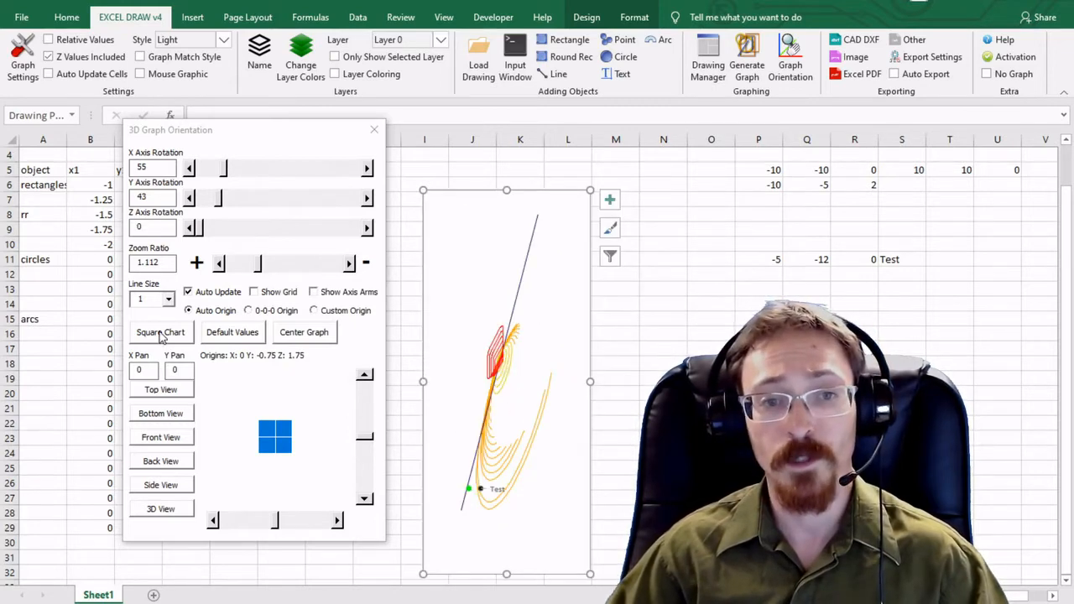
# Step: Make the chart area square again
pyautogui.click(161, 332)
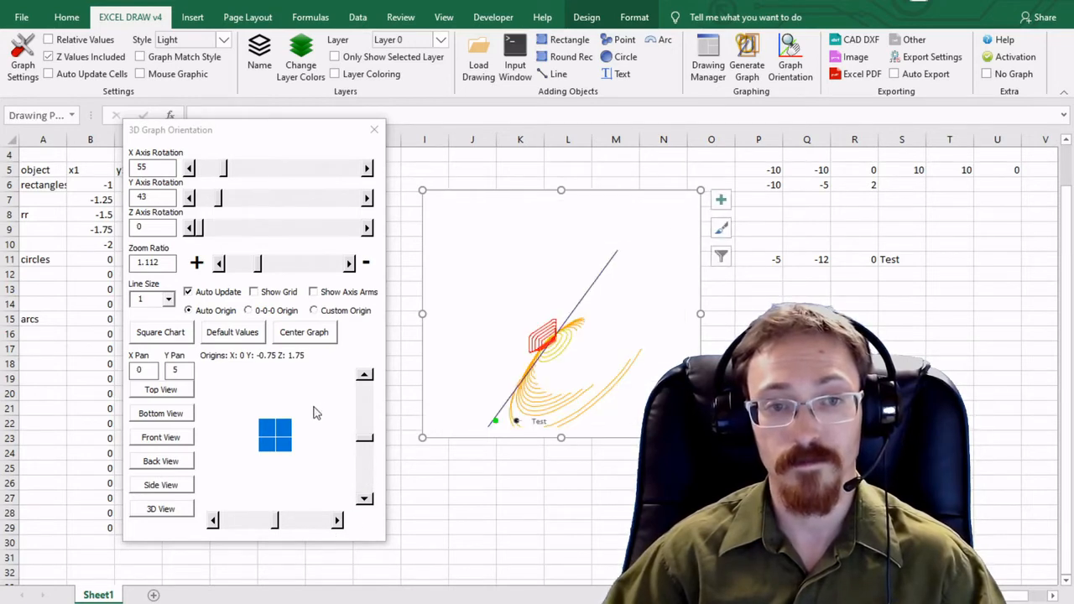
pyautogui.moveTo(168, 400)
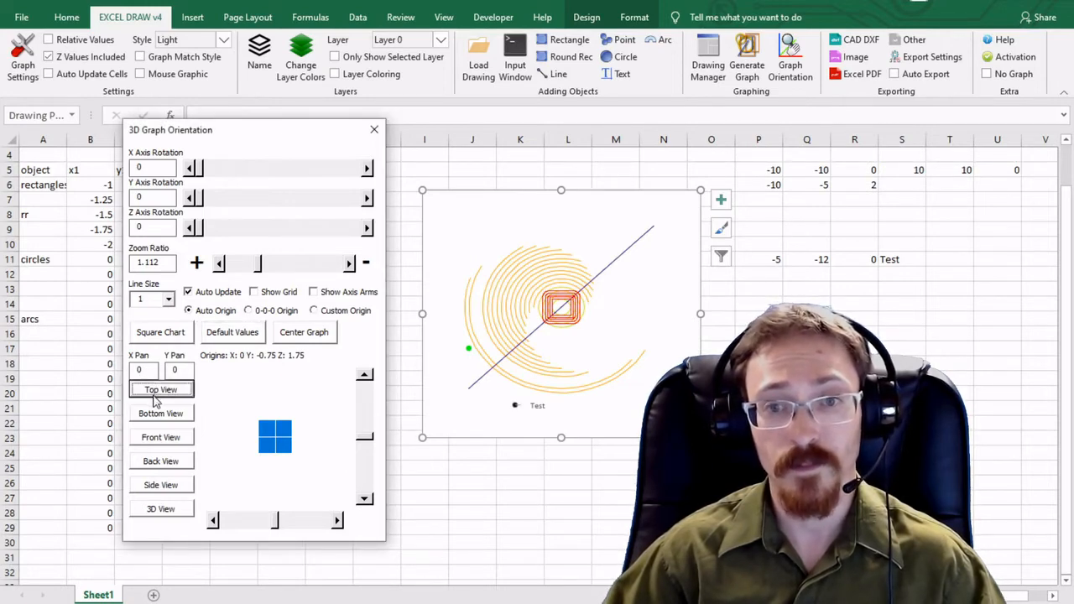
# Step: Switch to Bottom view then Front view, and close the orientation settings
pyautogui.click(161, 412)
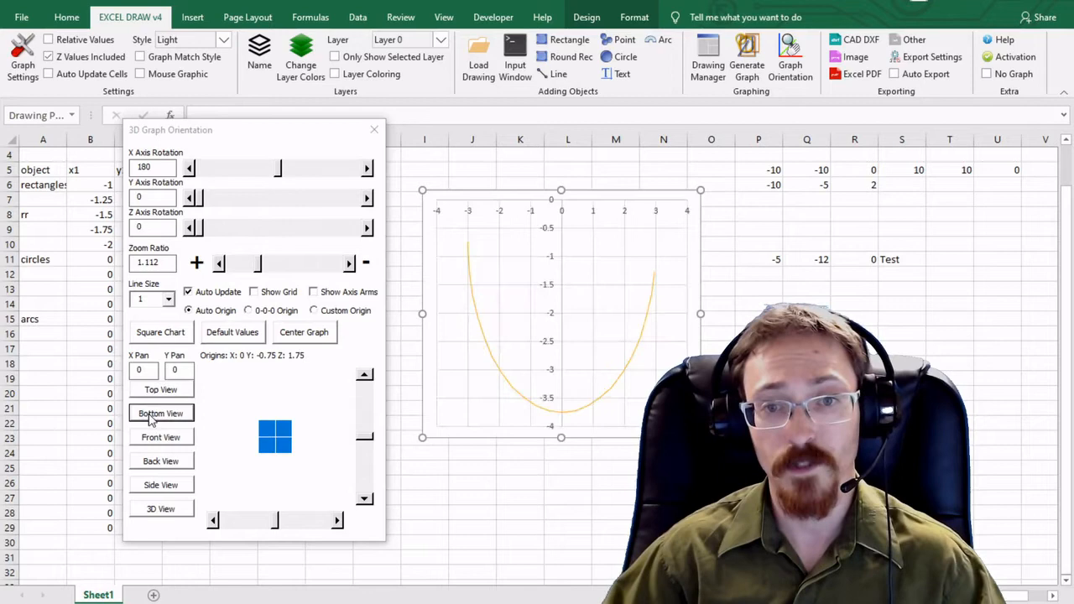
pyautogui.click(161, 436)
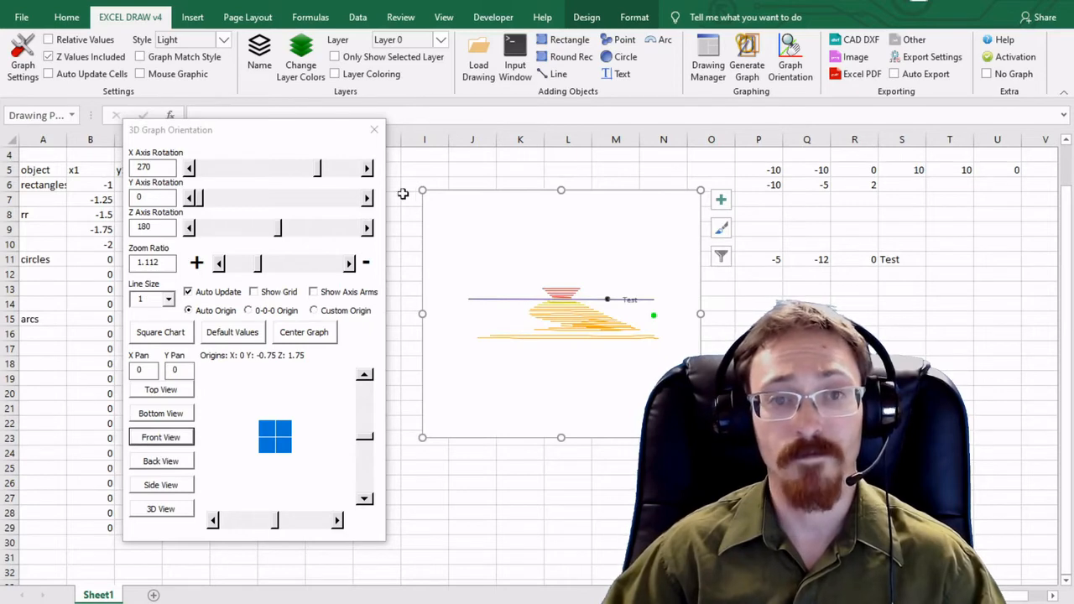
pyautogui.click(372, 129)
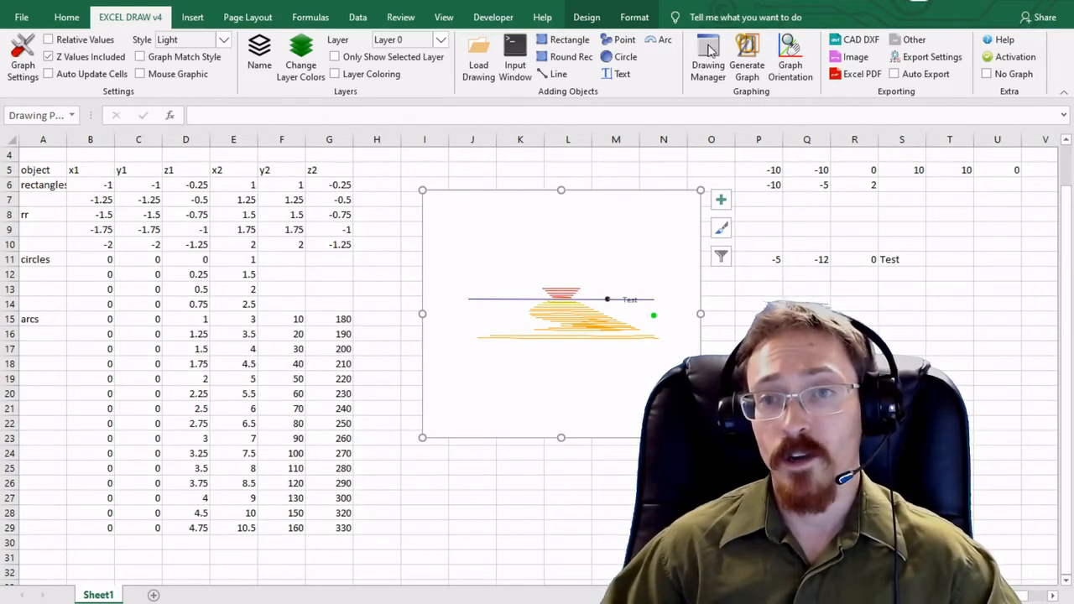
pyautogui.moveTo(745, 58)
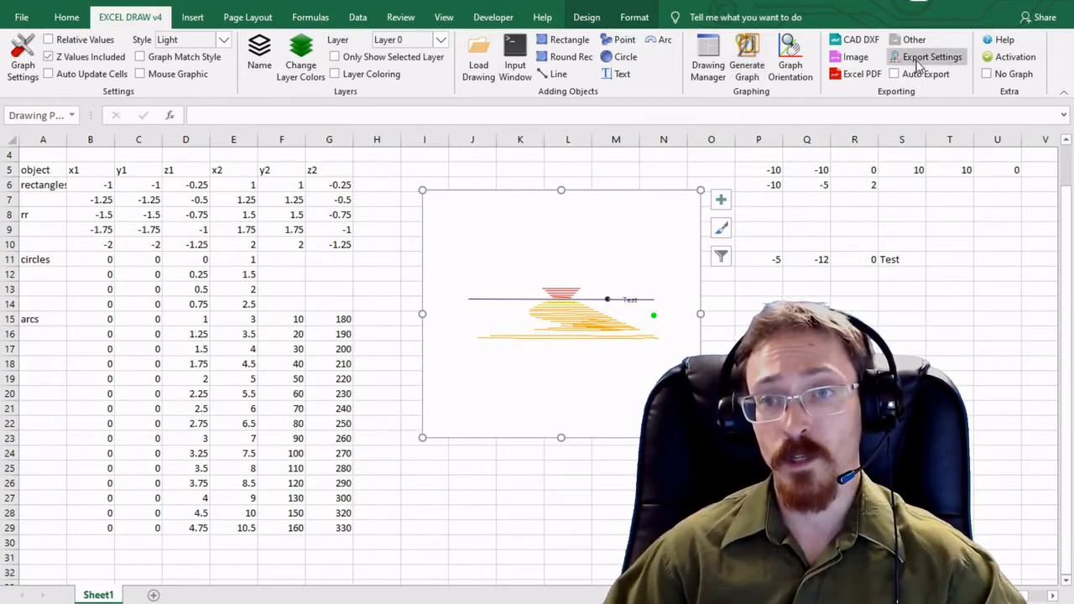
pyautogui.moveTo(929, 57)
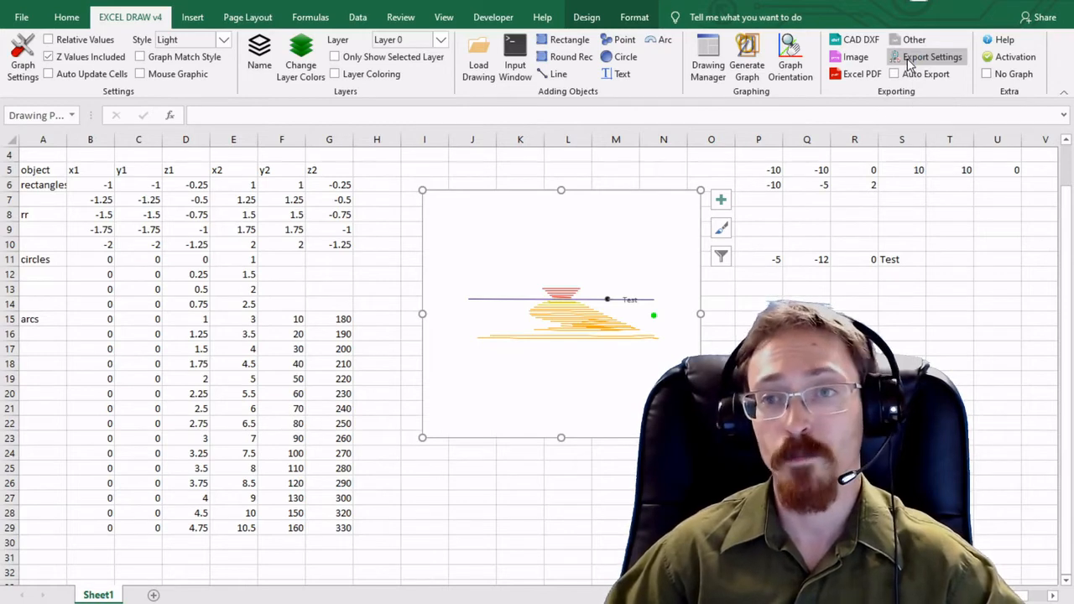
pyautogui.click(929, 57)
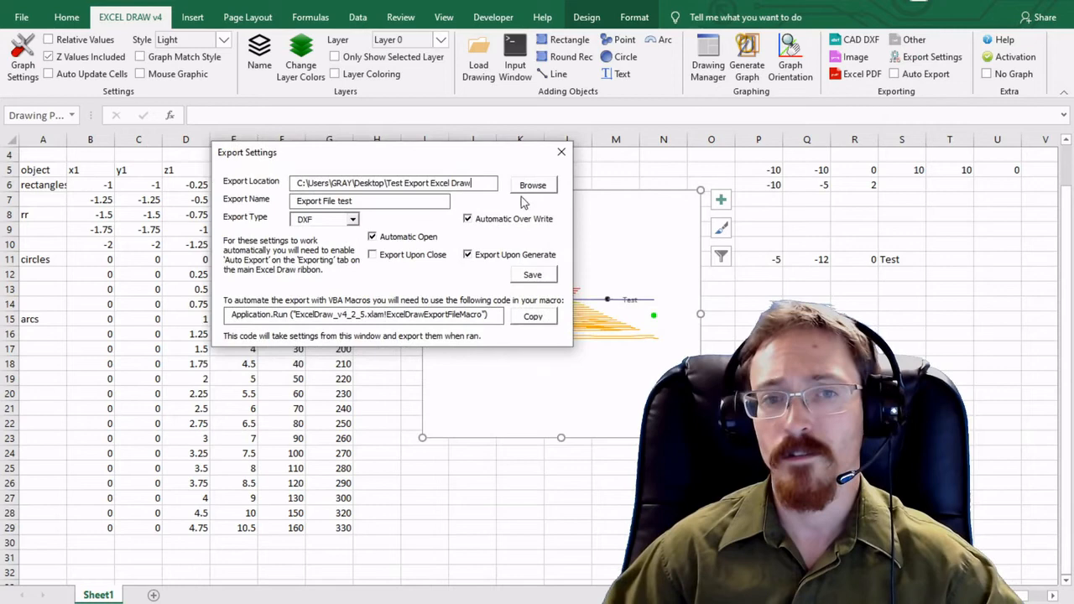
pyautogui.moveTo(339, 41)
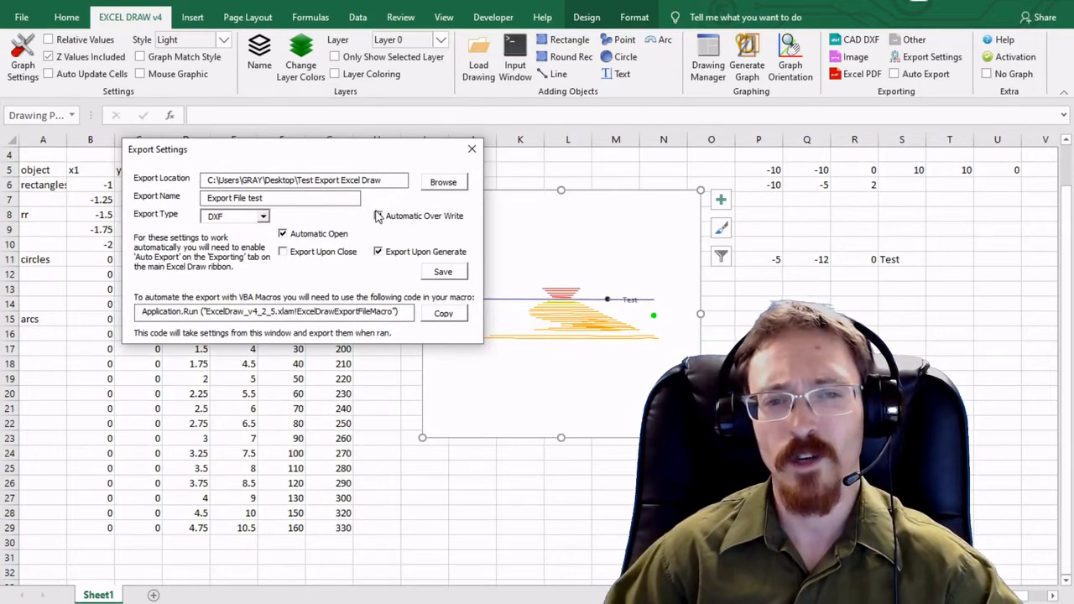
# Step: Enable Automatic Over Write and Automatic Open for the DXF export and save the export settings
pyautogui.click(379, 215)
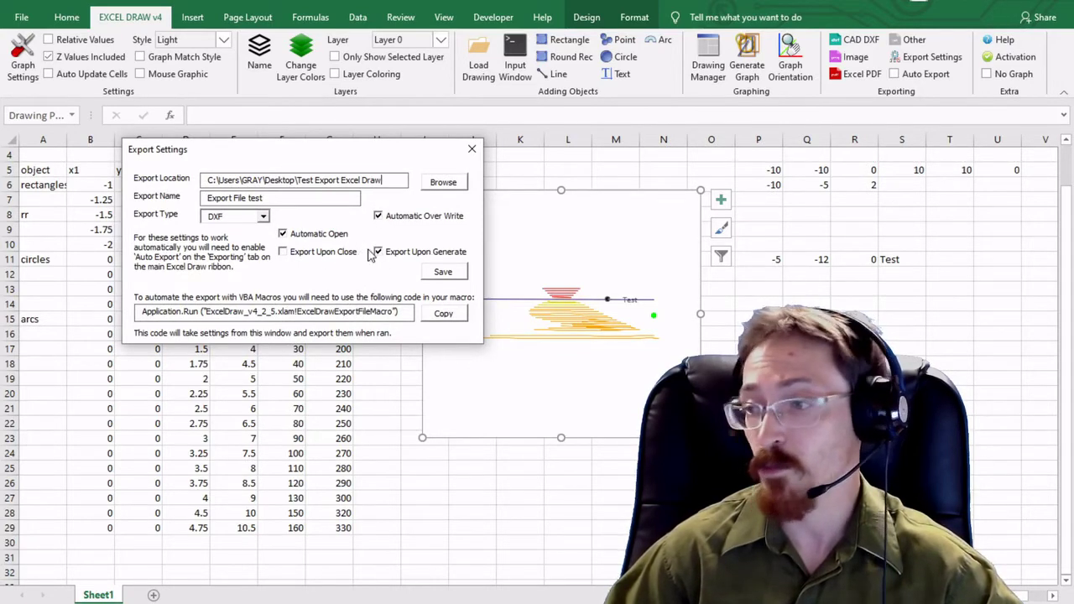
pyautogui.moveTo(417, 260)
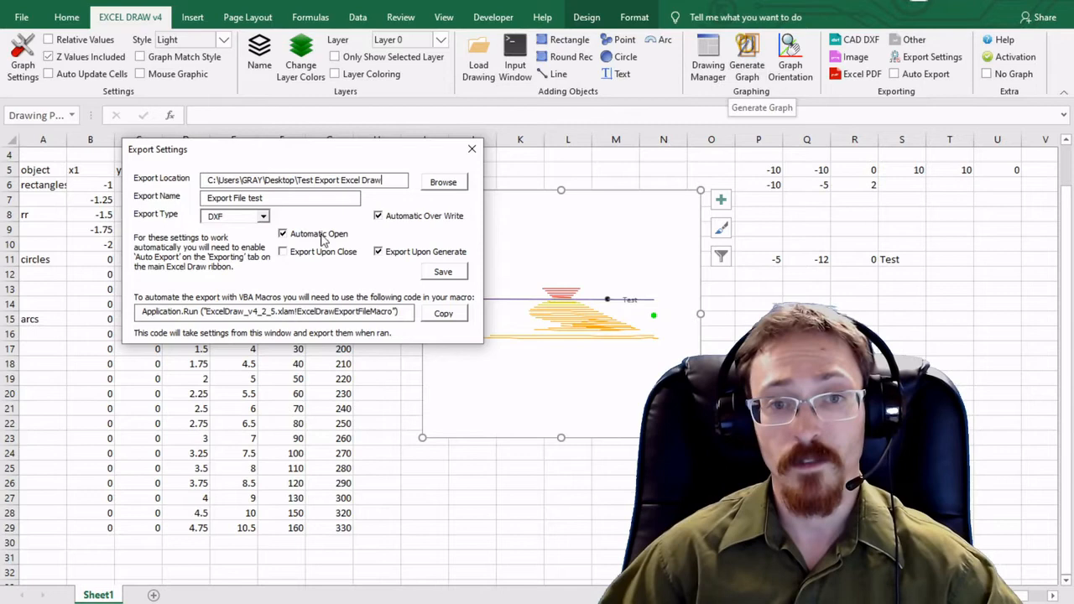
pyautogui.click(291, 233)
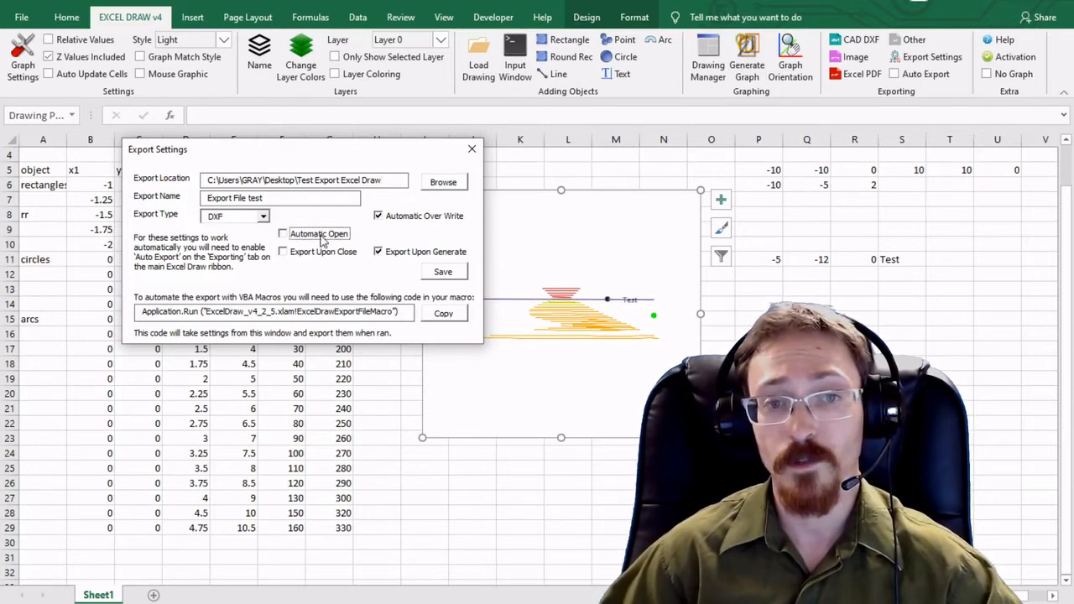
pyautogui.click(285, 234)
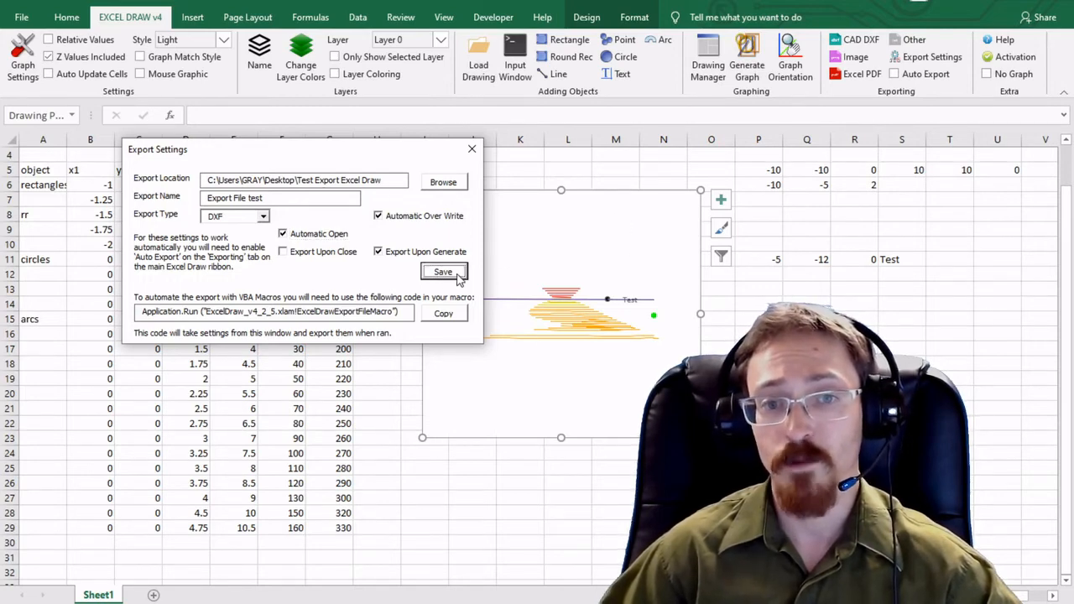
pyautogui.click(443, 272)
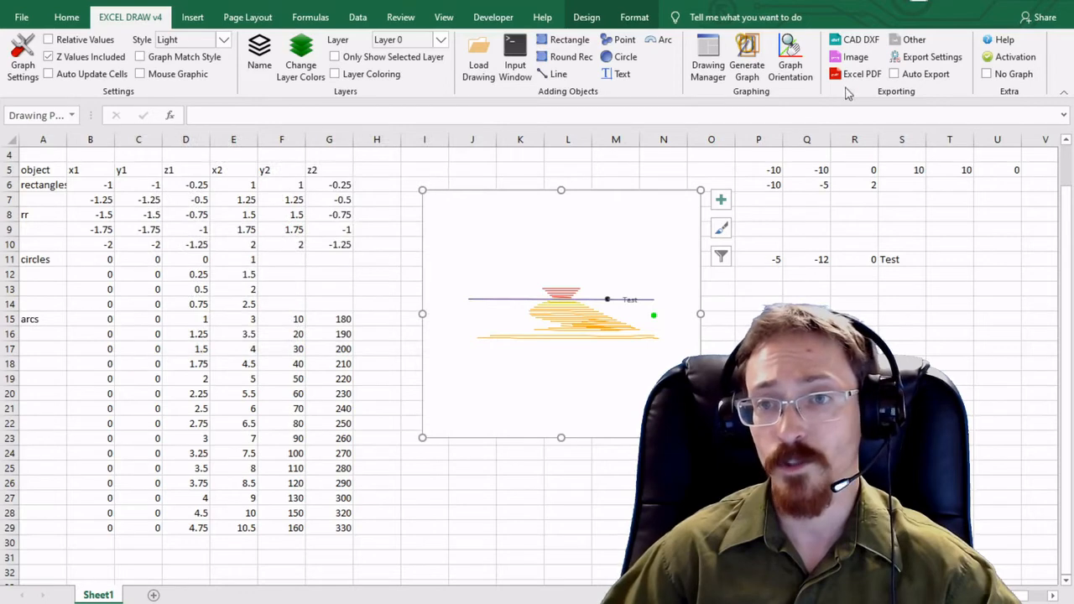